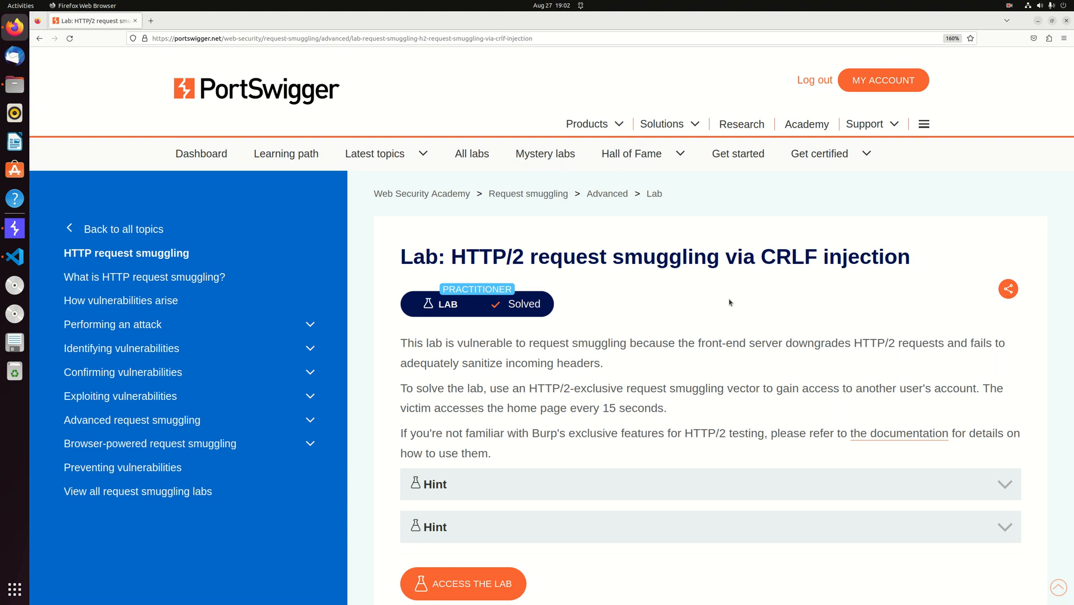
{"action": "mouse_move", "coordinate": [682, 314]}
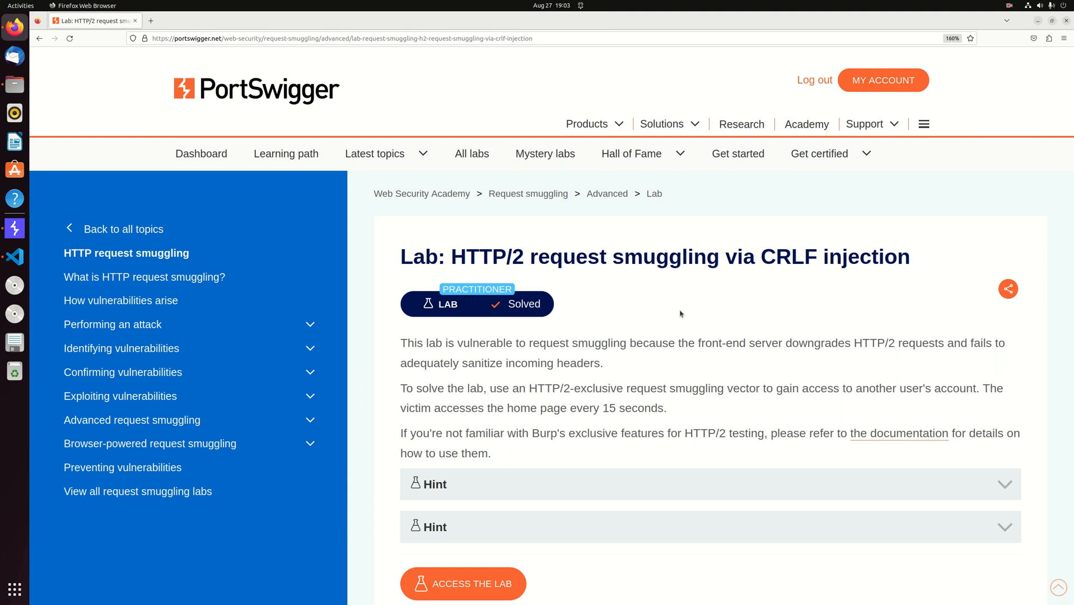
{"action": "mouse_move", "coordinate": [809, 259]}
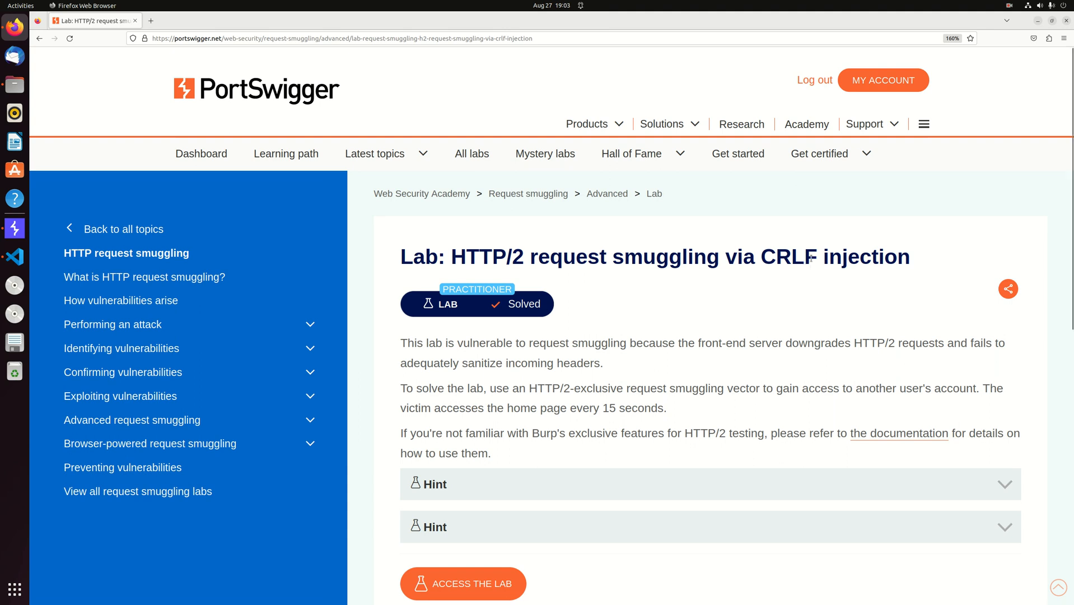
{"action": "mouse_move", "coordinate": [757, 275]}
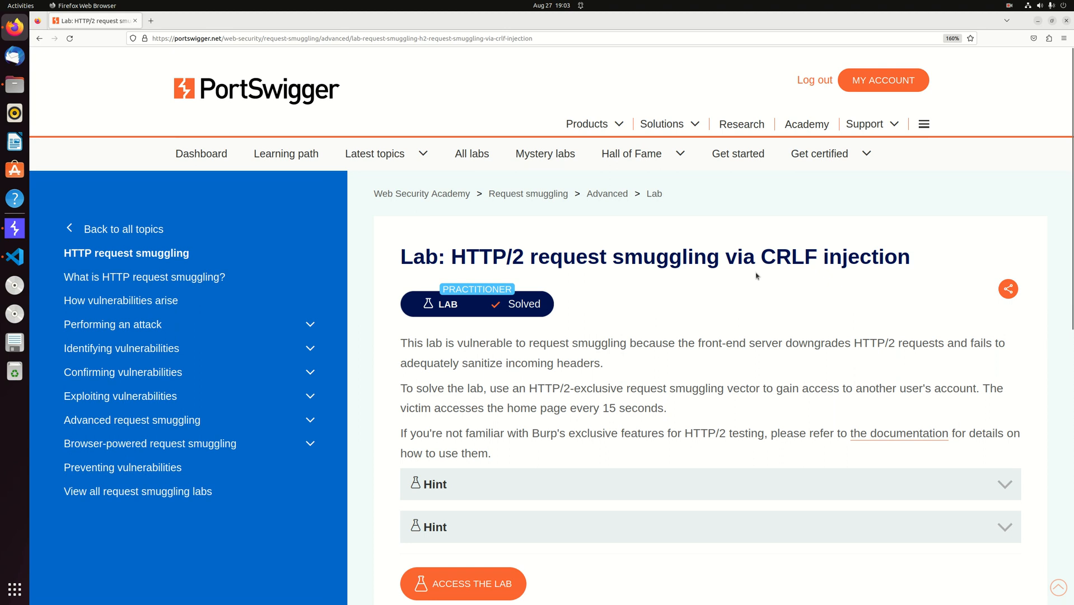
{"action": "mouse_move", "coordinate": [769, 259]}
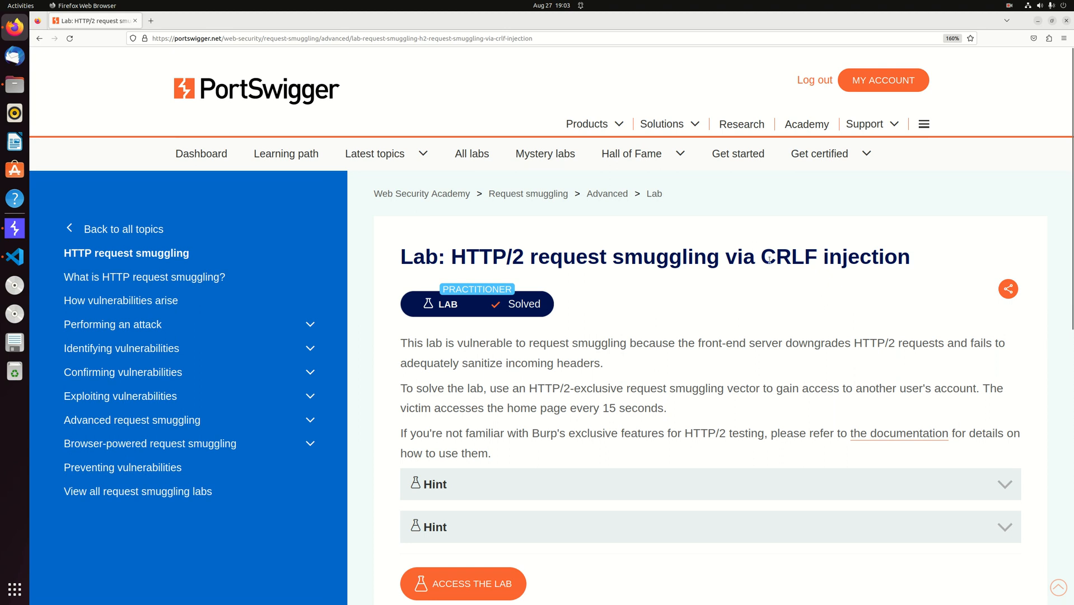
- Open the lab's vulnerable blog site in Firefox and check the proxy extension is active for it
{"action": "double_click", "coordinate": [789, 257]}
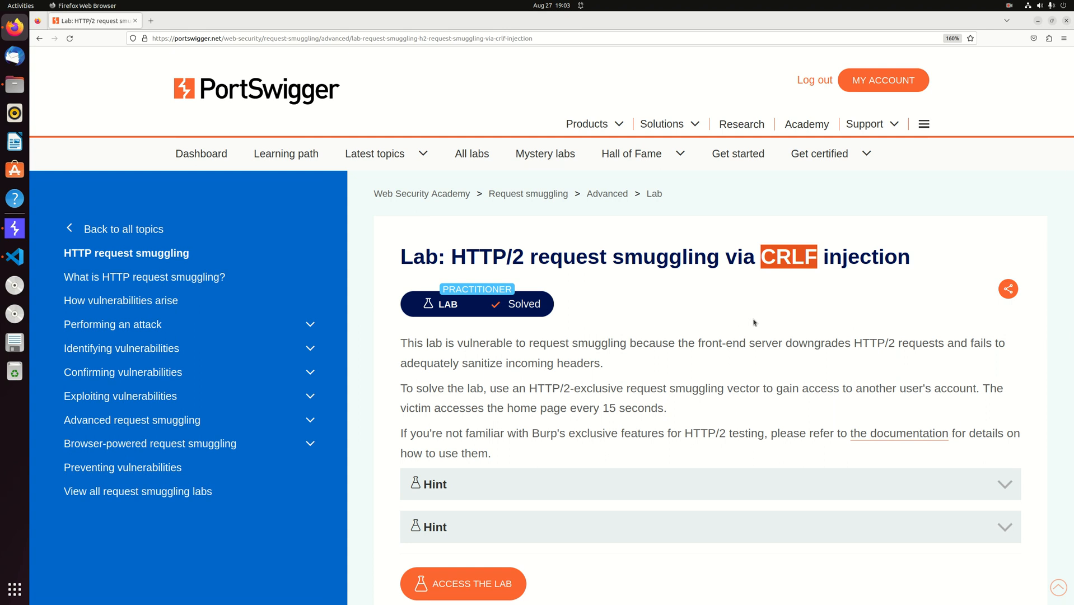
{"action": "mouse_move", "coordinate": [710, 355]}
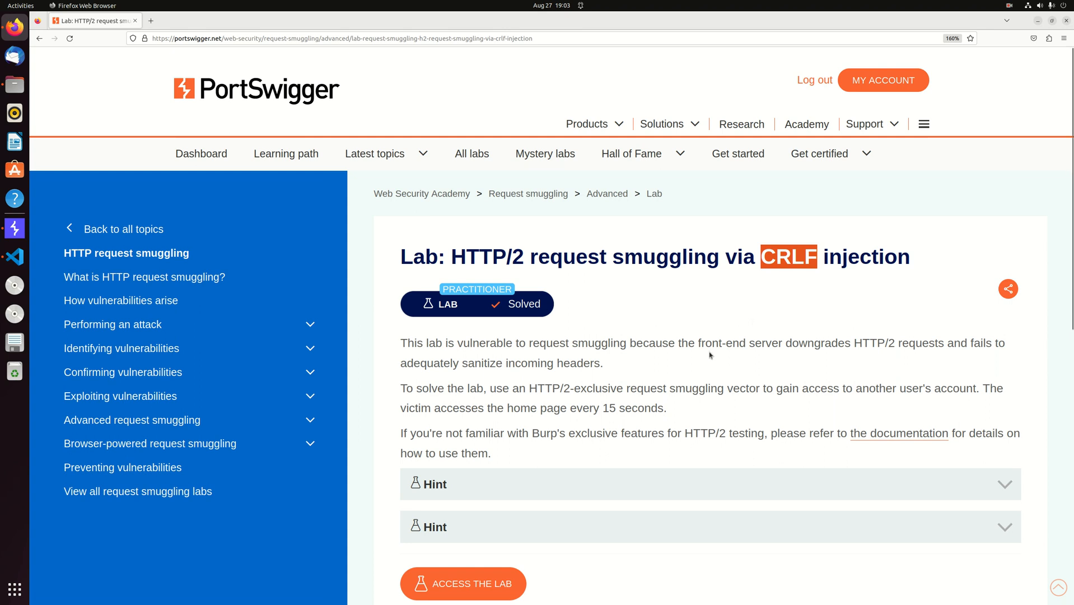
{"action": "left_click", "coordinate": [463, 583]}
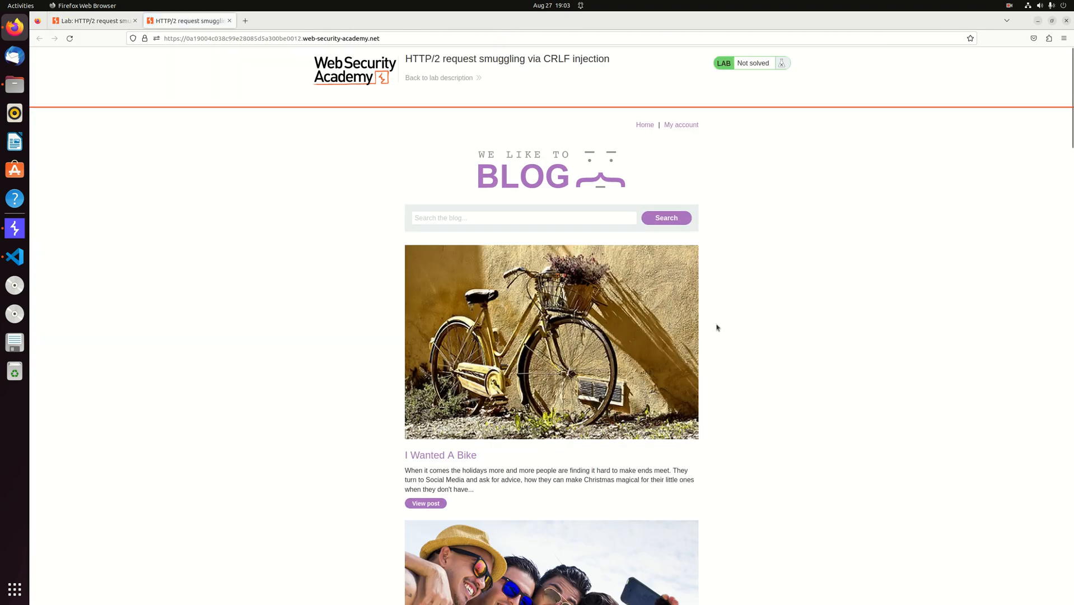
{"action": "left_click", "coordinate": [1049, 38]}
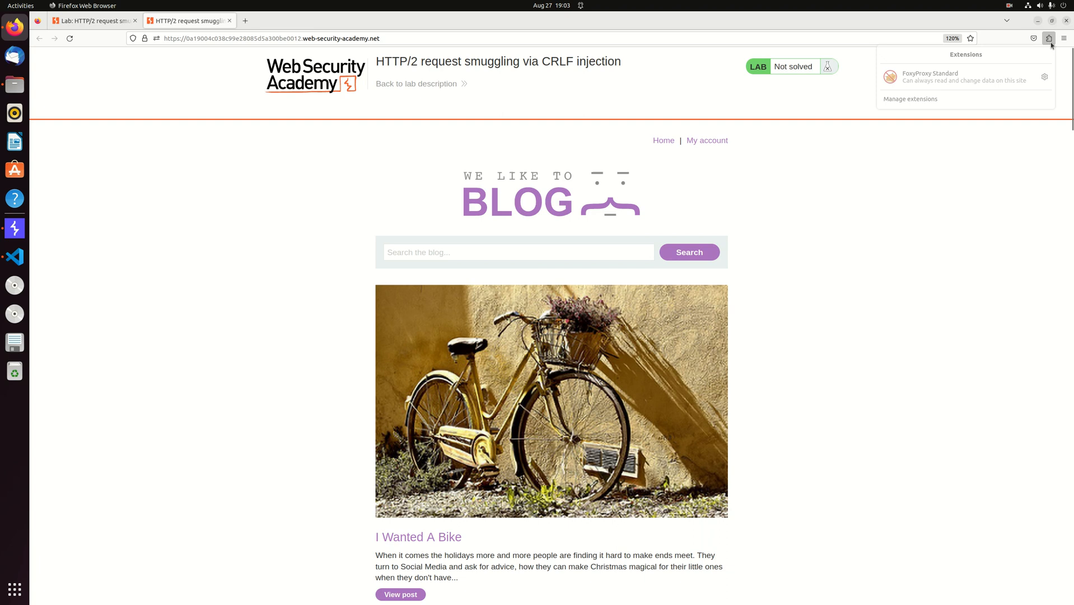
- Search the blog for nirza
{"action": "left_click", "coordinate": [537, 252]}
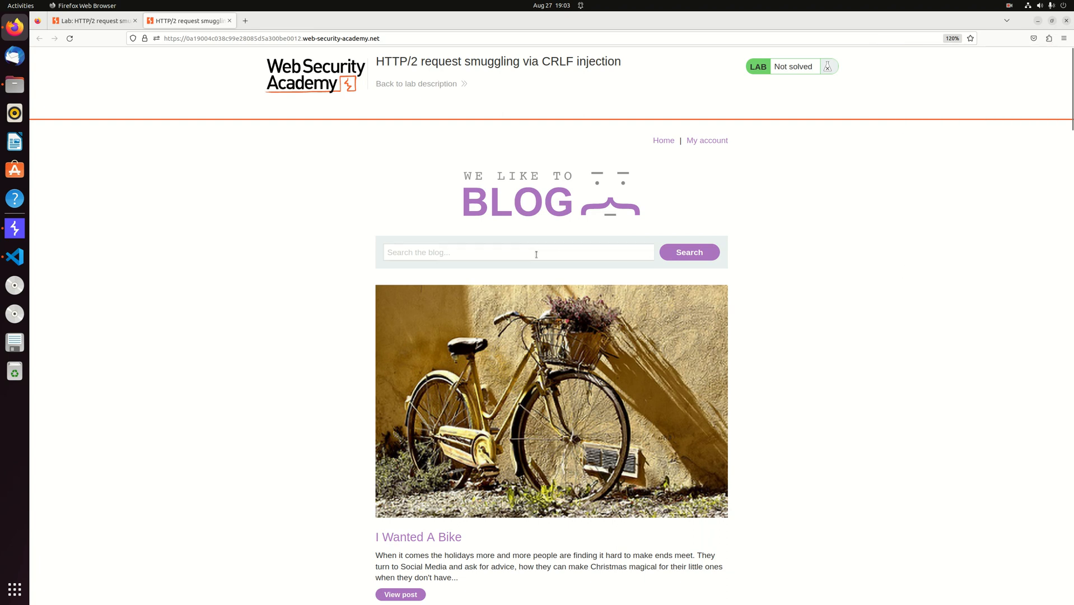
{"action": "type", "text": "nirza"}
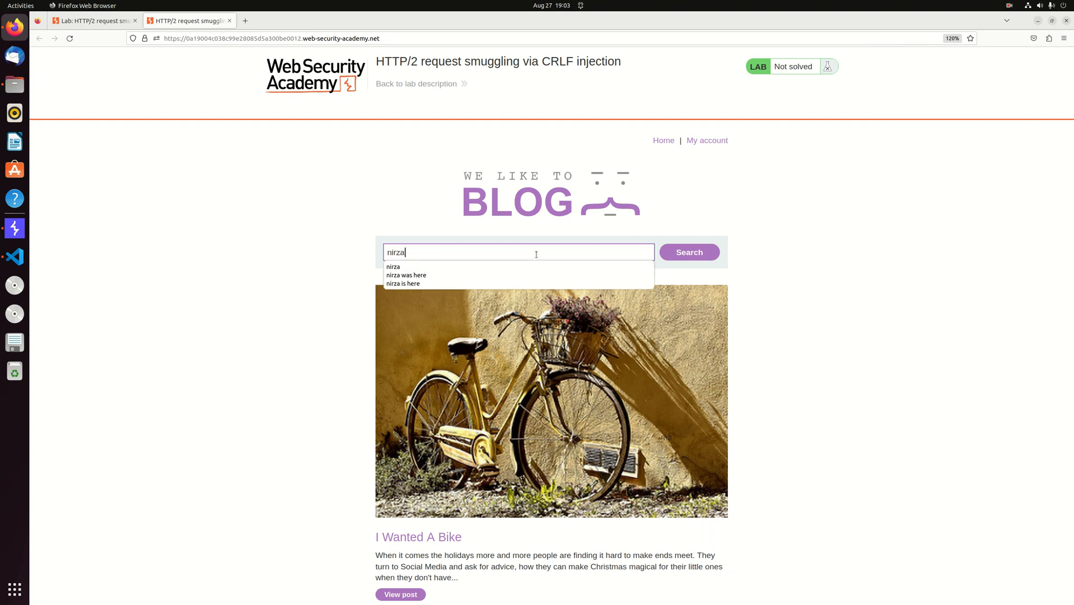
{"action": "left_click", "coordinate": [688, 252]}
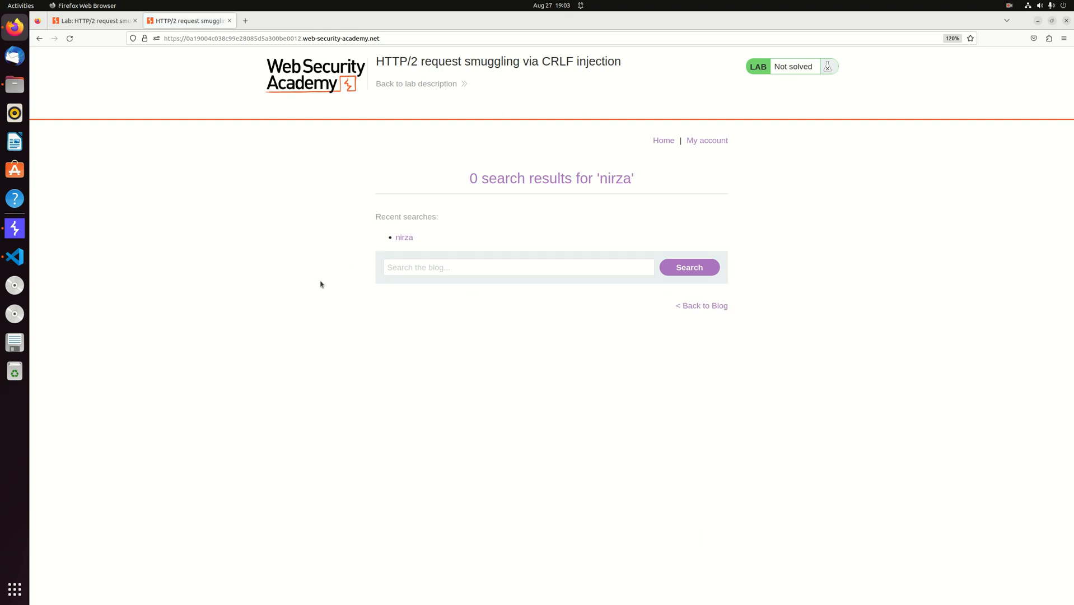
- Submit a second blog search for nirza was here, picked from the earlier searches
{"action": "type", "text": "nir"}
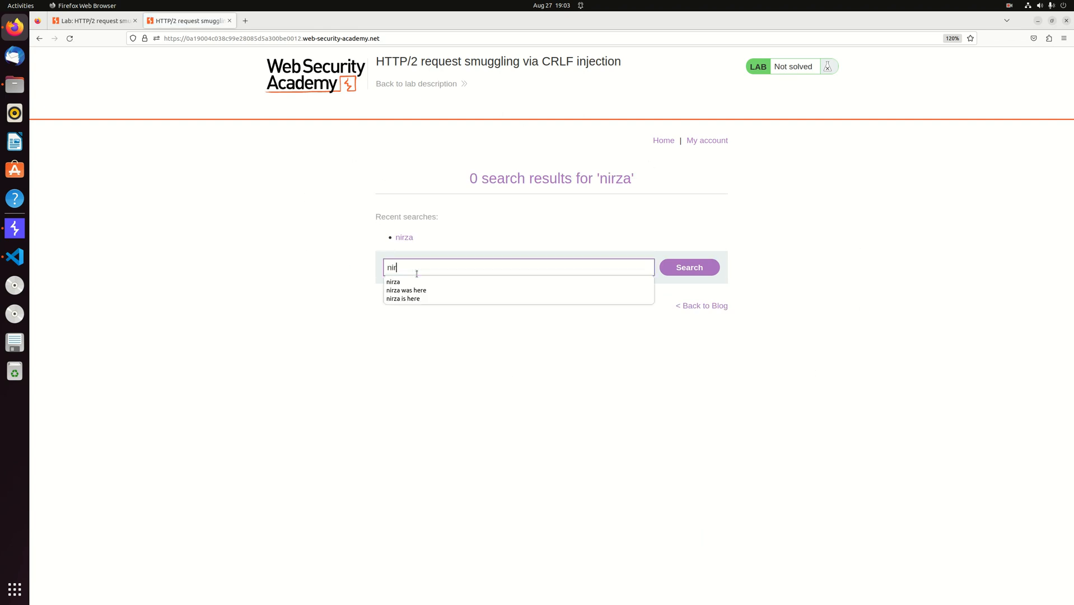
{"action": "left_click", "coordinate": [405, 290]}
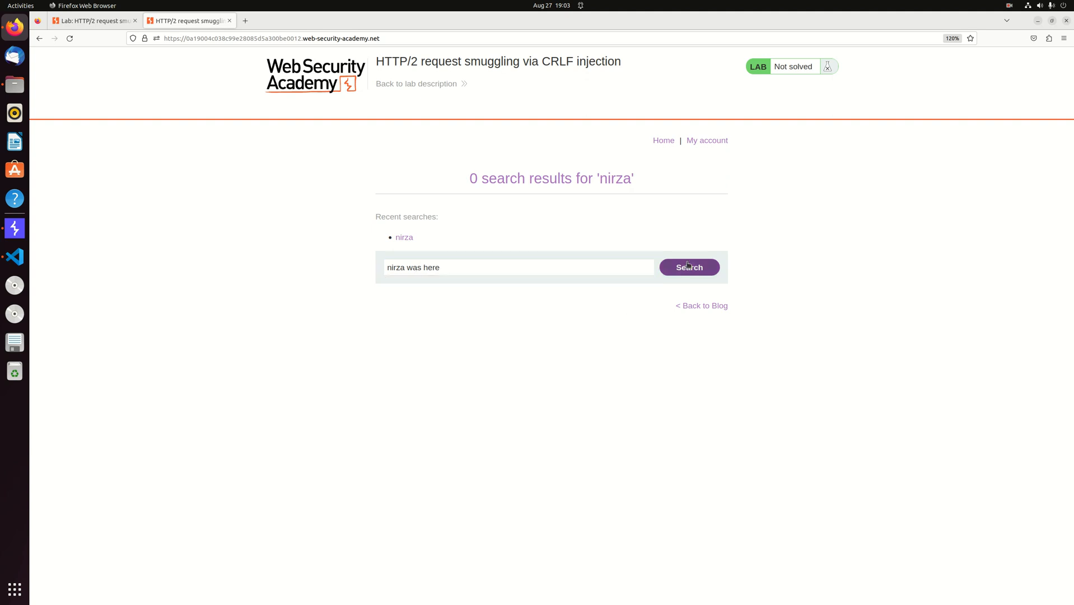
{"action": "left_click", "coordinate": [689, 268]}
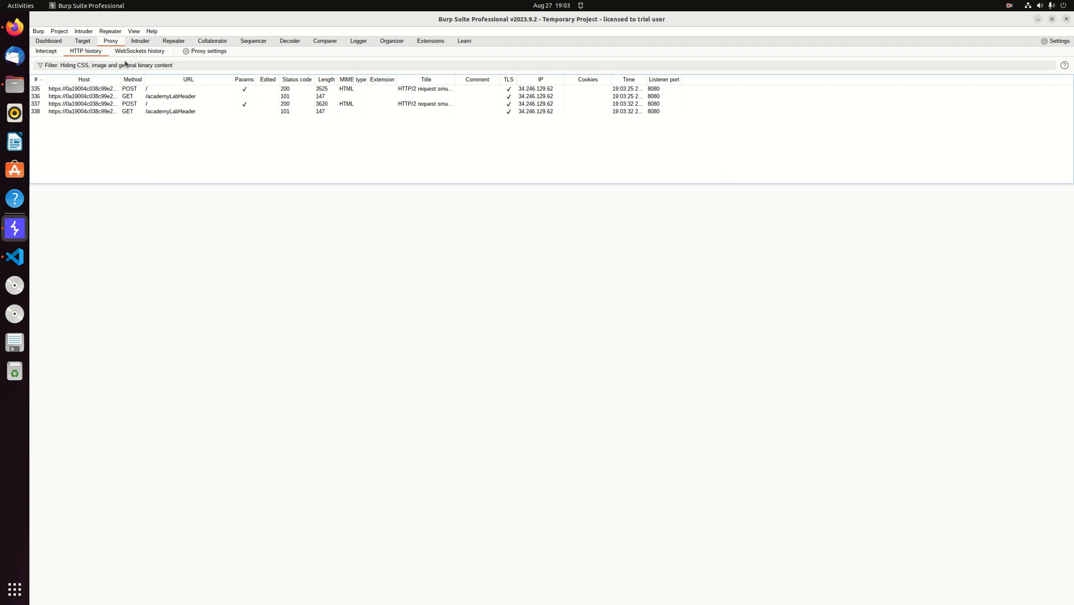
- Send the POST / search request for nirza was here from Proxy HTTP history to Repeater
{"action": "left_click", "coordinate": [172, 103]}
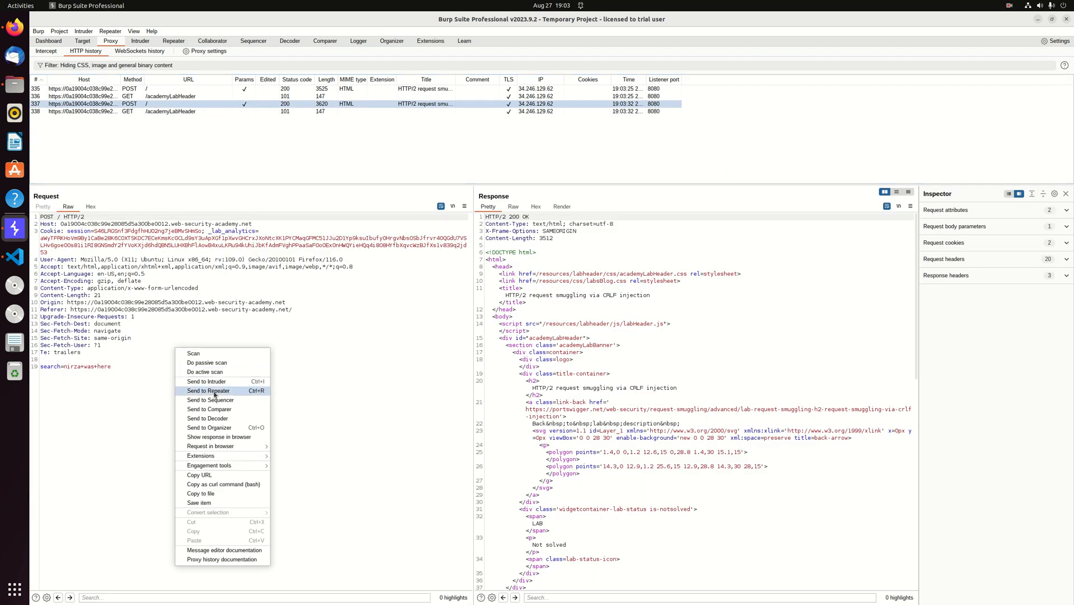
{"action": "left_click", "coordinate": [209, 391]}
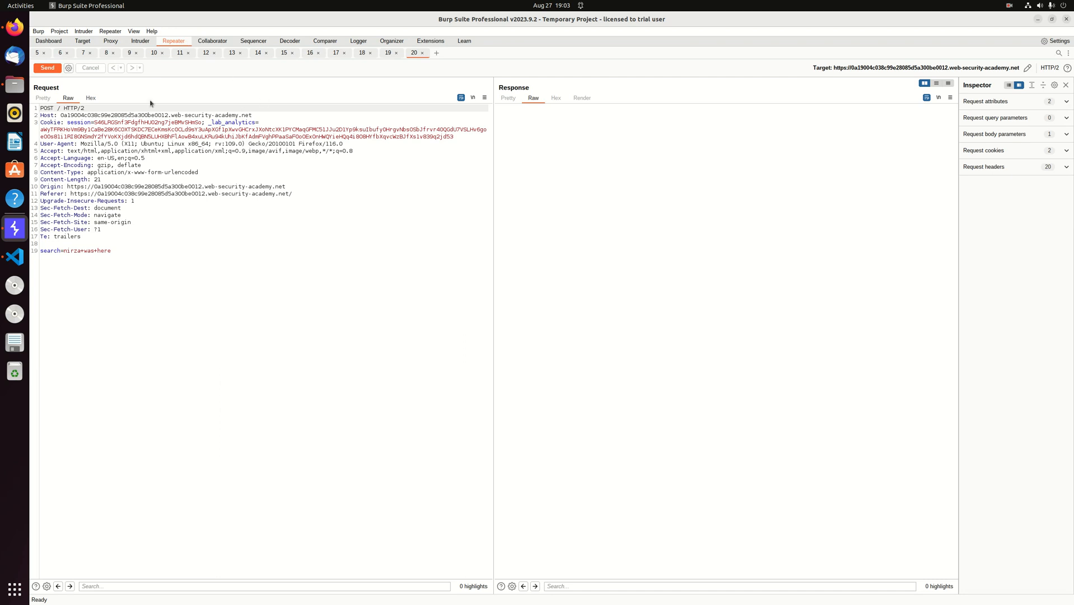
- Resend the nirza was here search request from Repeater and get the 200 OK blog page
{"action": "left_click", "coordinate": [47, 67]}
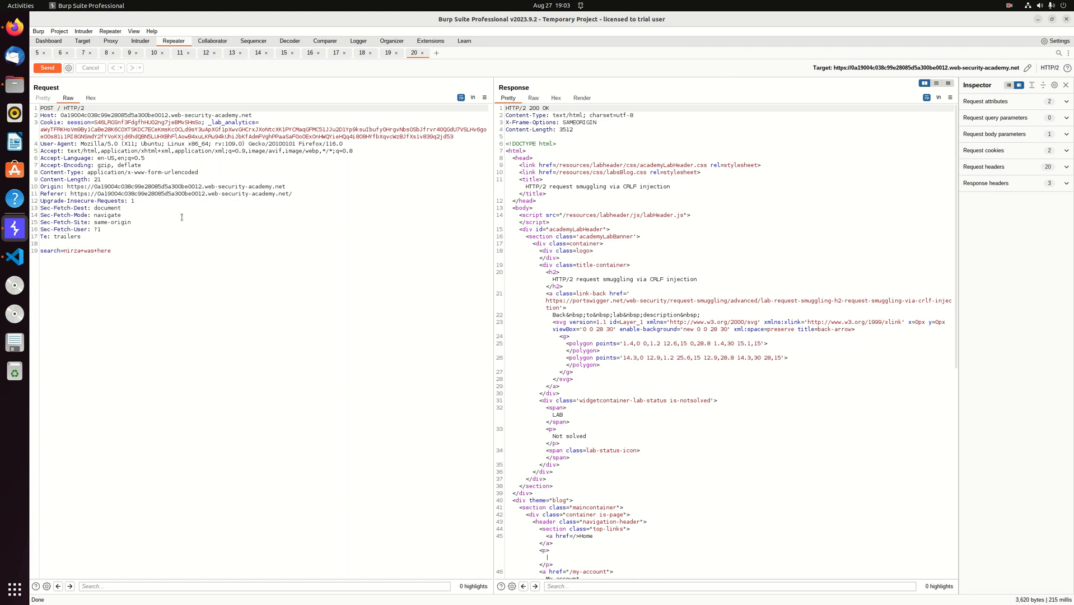
{"action": "mouse_move", "coordinate": [181, 200]}
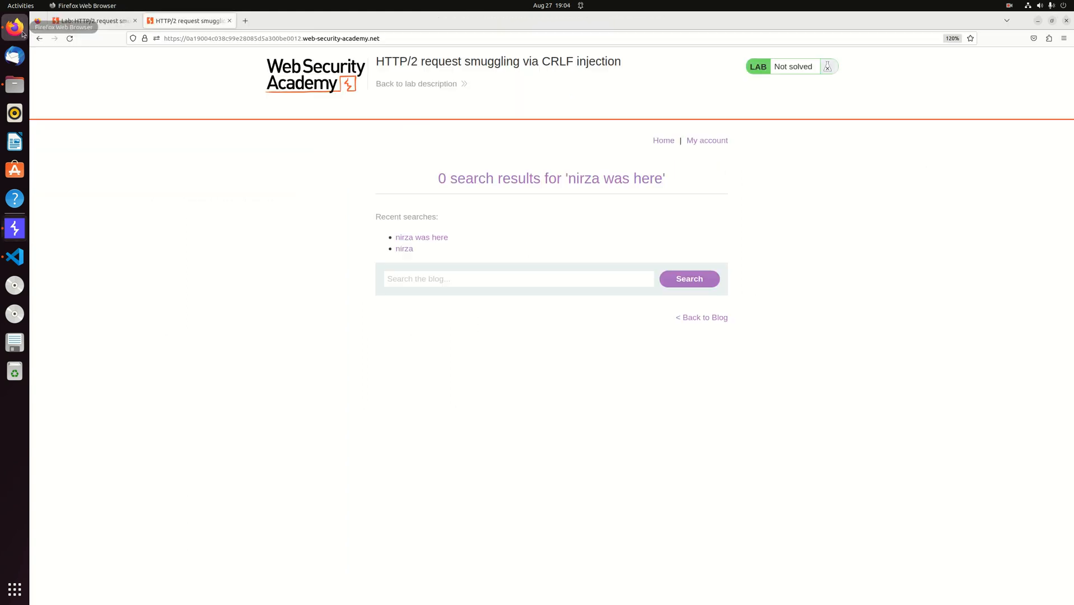
{"action": "mouse_move", "coordinate": [15, 229]}
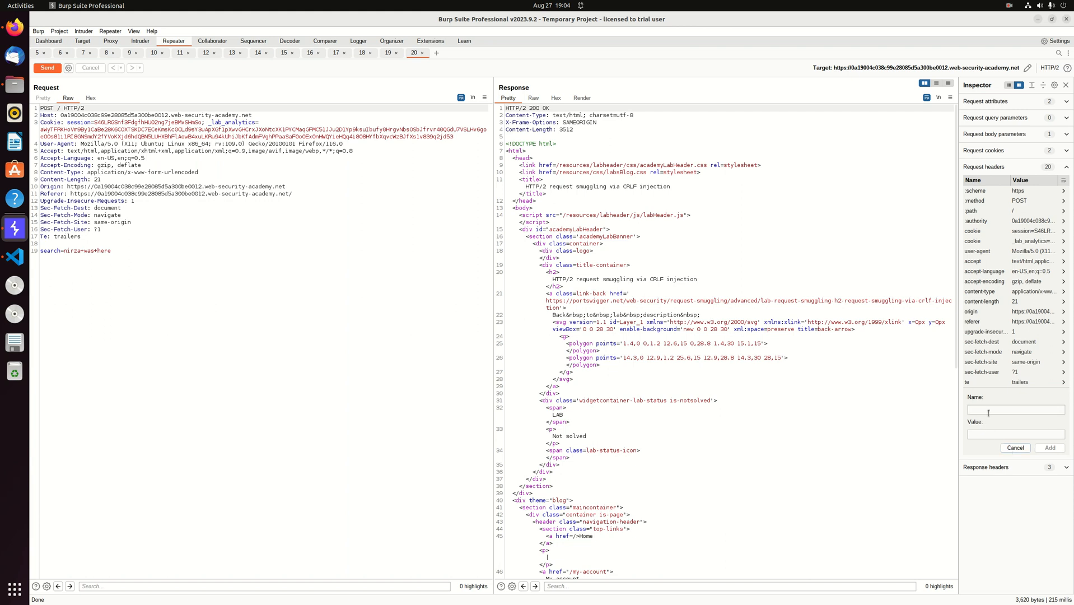
- Add a Transfer-Encoding: chunked header to the Repeater request via the Inspector
{"action": "type", "text": "Transfer-Encoding"}
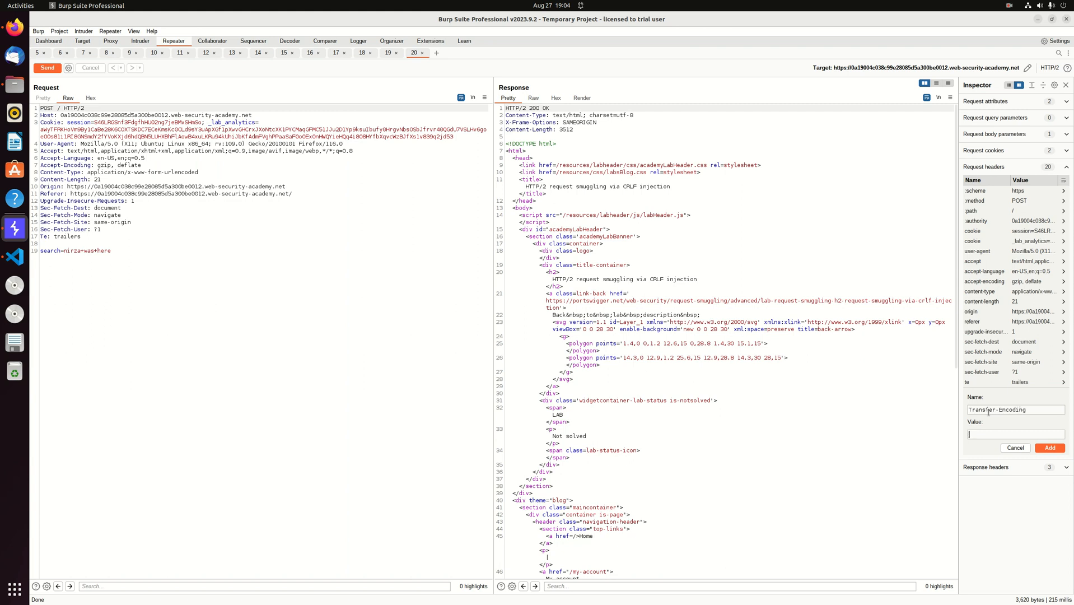
{"action": "type", "text": "chunked"}
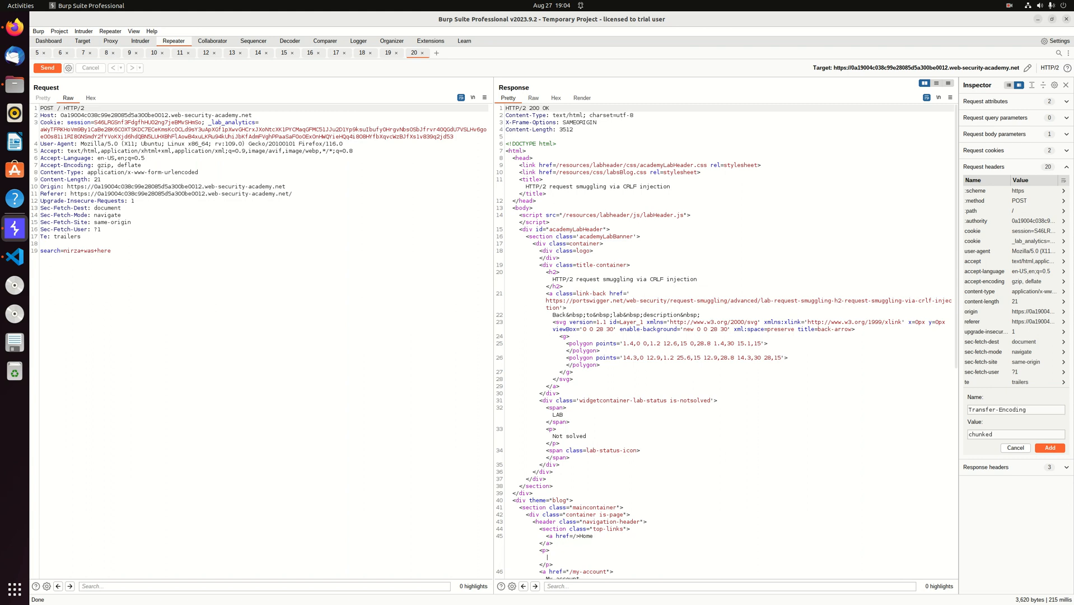
{"action": "left_click", "coordinate": [1048, 447]}
{"action": "type", "text": "0"}
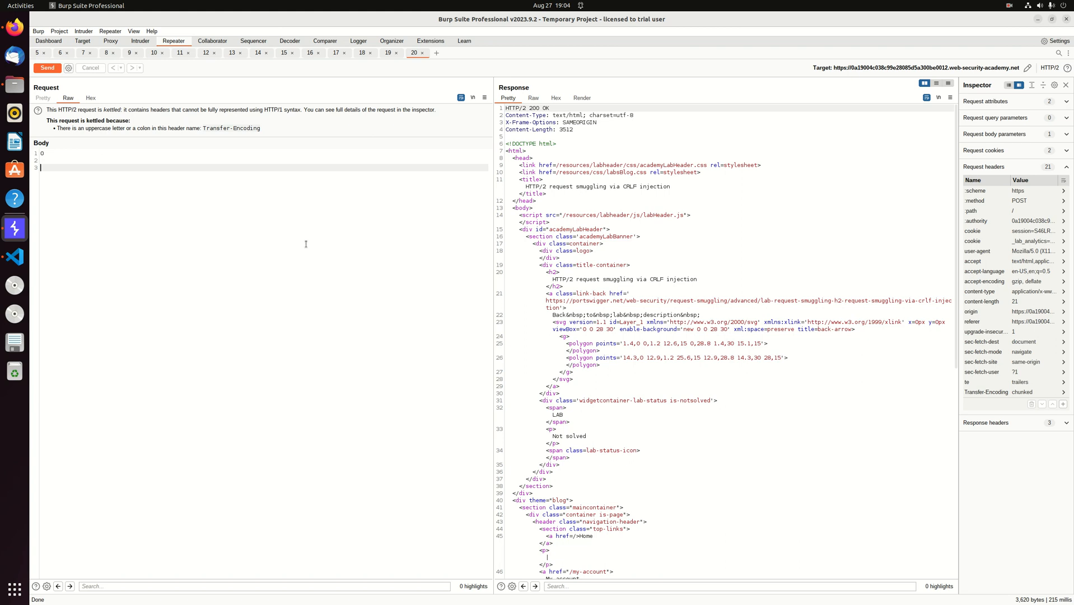
- Smuggle a nirza_was_here line in the body and send repeatedly, getting 200 OK and 404 Not Found
{"action": "type", "text": "nirza_was_here"}
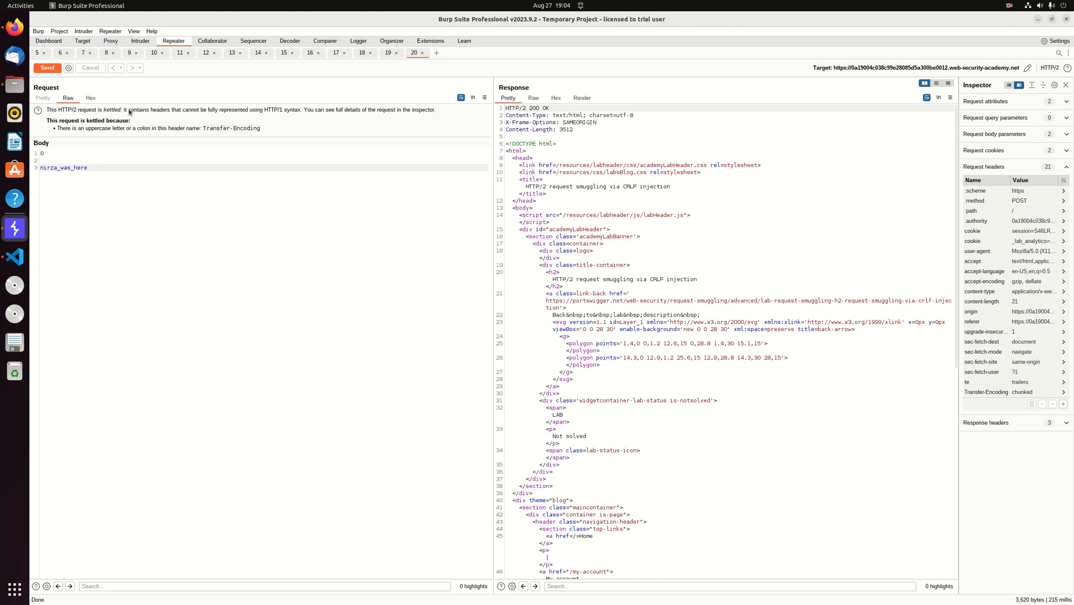
{"action": "left_click", "coordinate": [47, 68]}
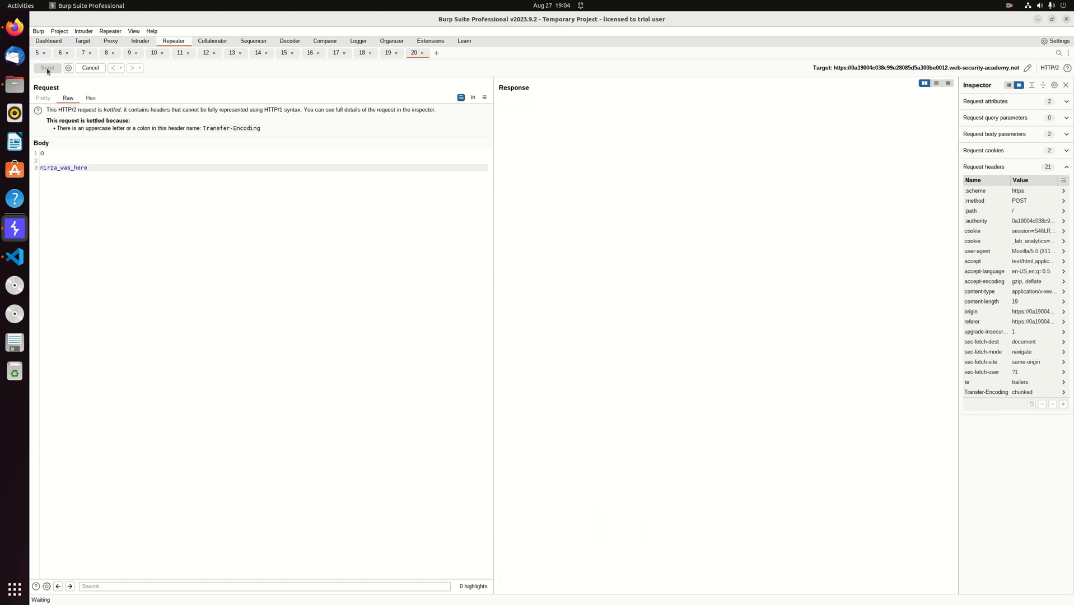
{"action": "left_click", "coordinate": [47, 69]}
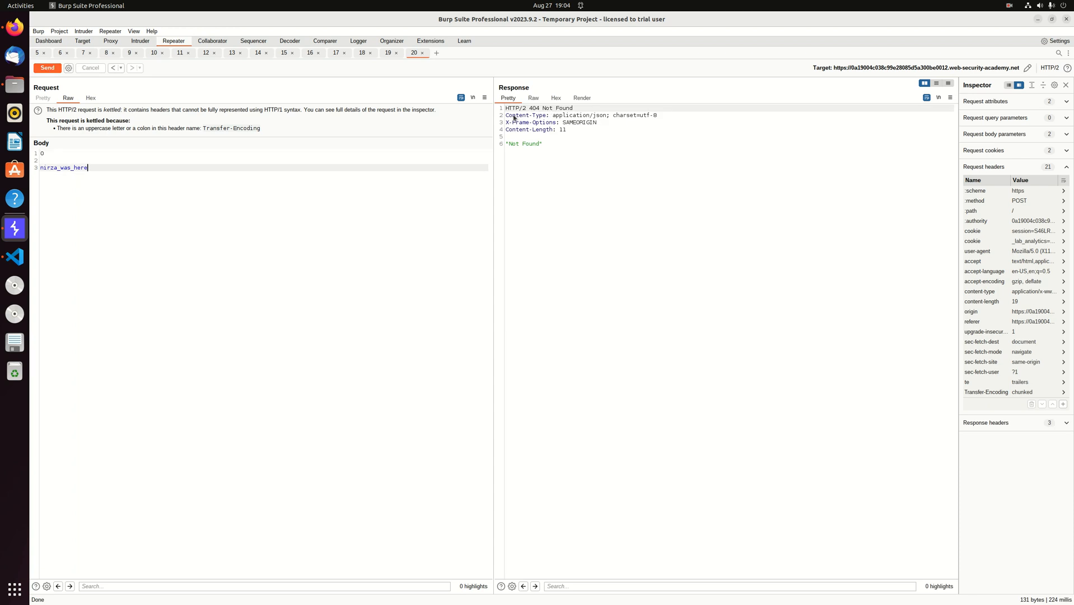
{"action": "left_click", "coordinate": [47, 67]}
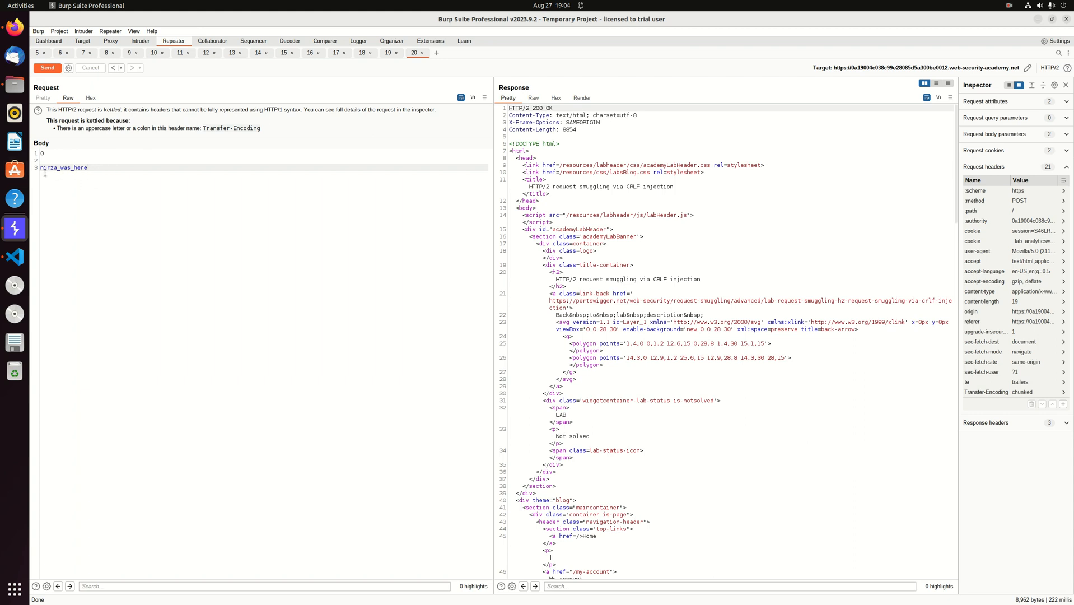
{"action": "left_click", "coordinate": [47, 67]}
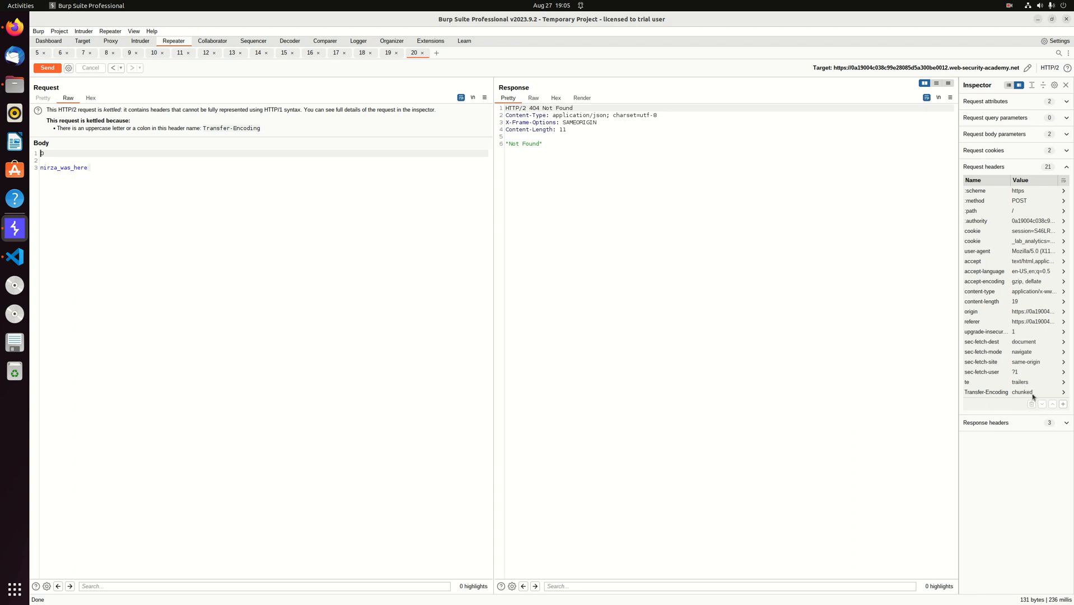
- Delete the Transfer-Encoding header from the Inspector's request headers, leaving 20 headers
{"action": "right_click", "coordinate": [987, 391]}
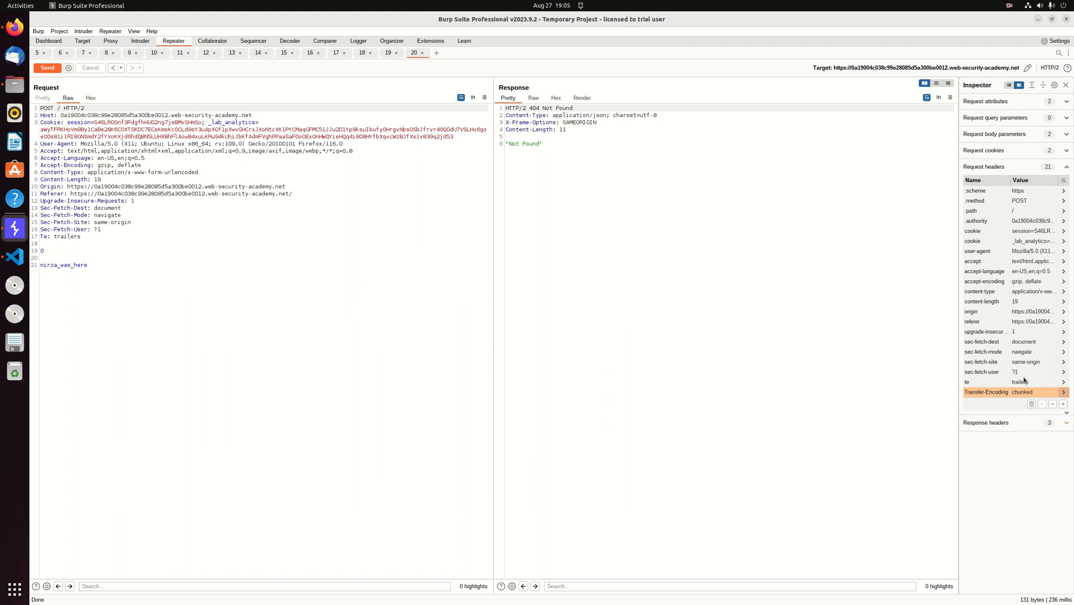
{"action": "left_click", "coordinate": [1062, 392]}
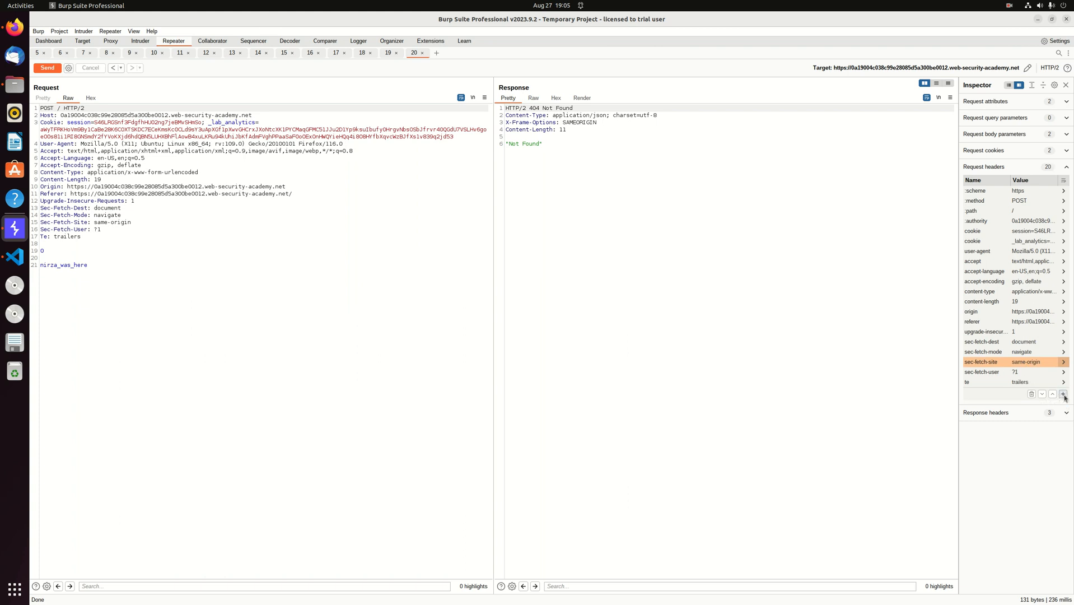
- Add a nirza header with value nirza_was_here, a newline, then Transfer-Encoding: chunked
{"action": "left_click", "coordinate": [1063, 394]}
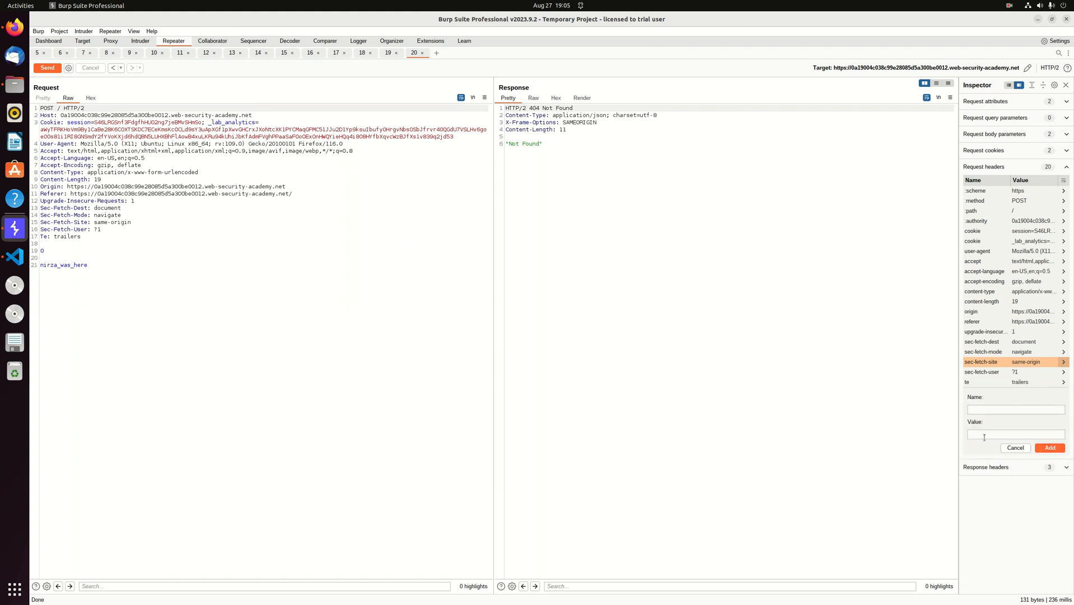
{"action": "type", "text": "nir"}
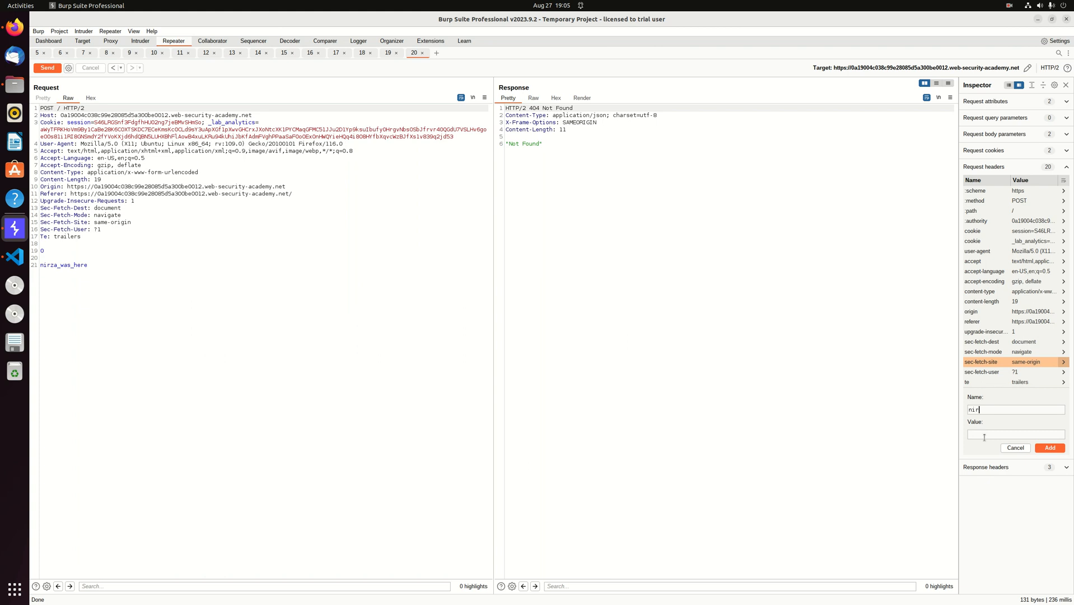
{"action": "type", "text": "za"}
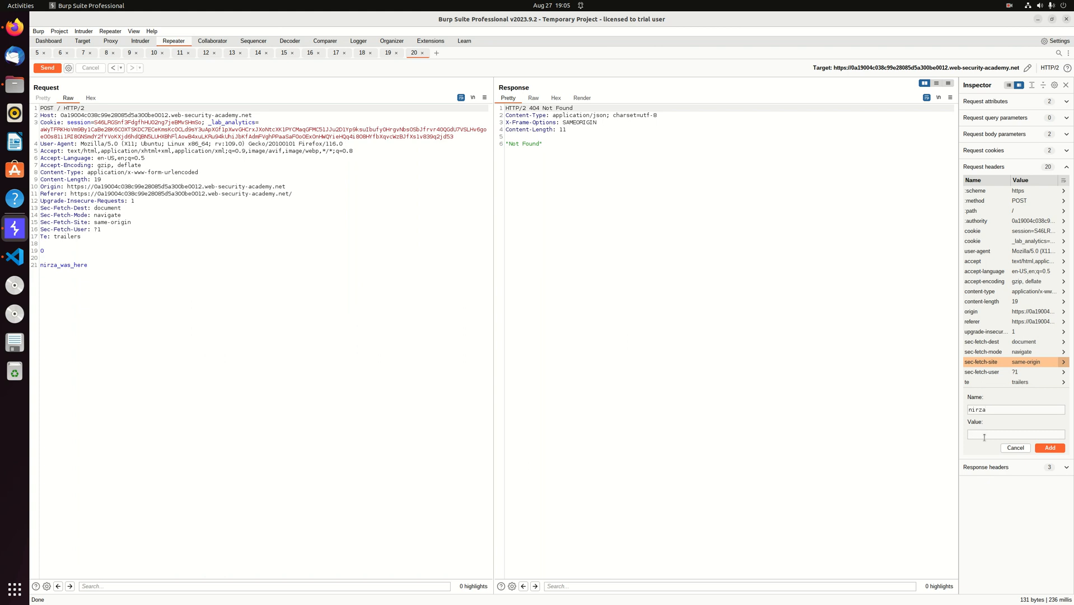
{"action": "type", "text": "nirza_was_here"}
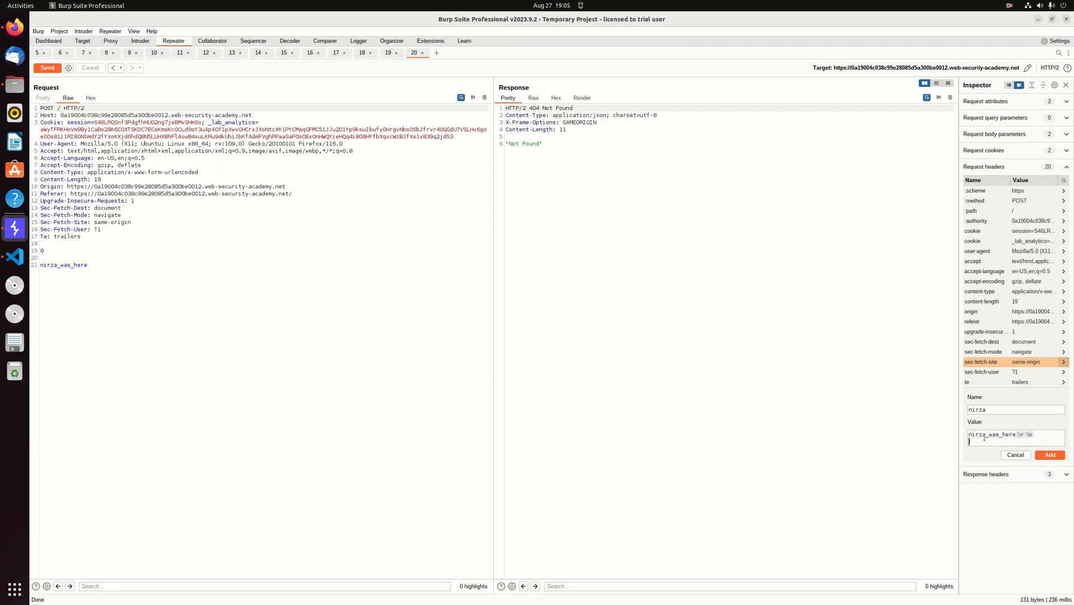
{"action": "mouse_move", "coordinate": [1014, 449]}
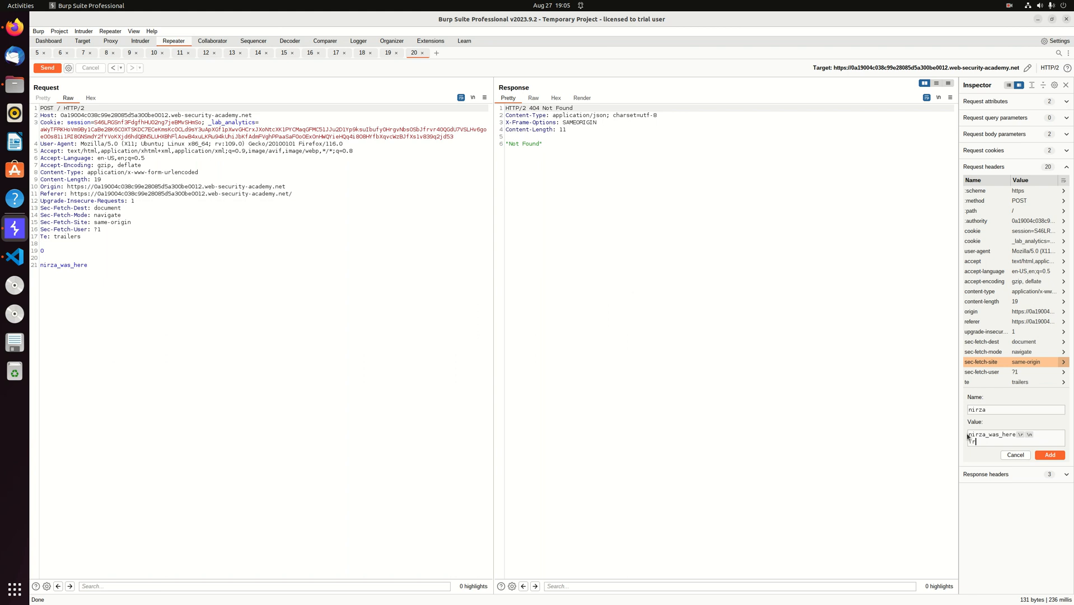
{"action": "type", "text": "Transfer-Encoding:"}
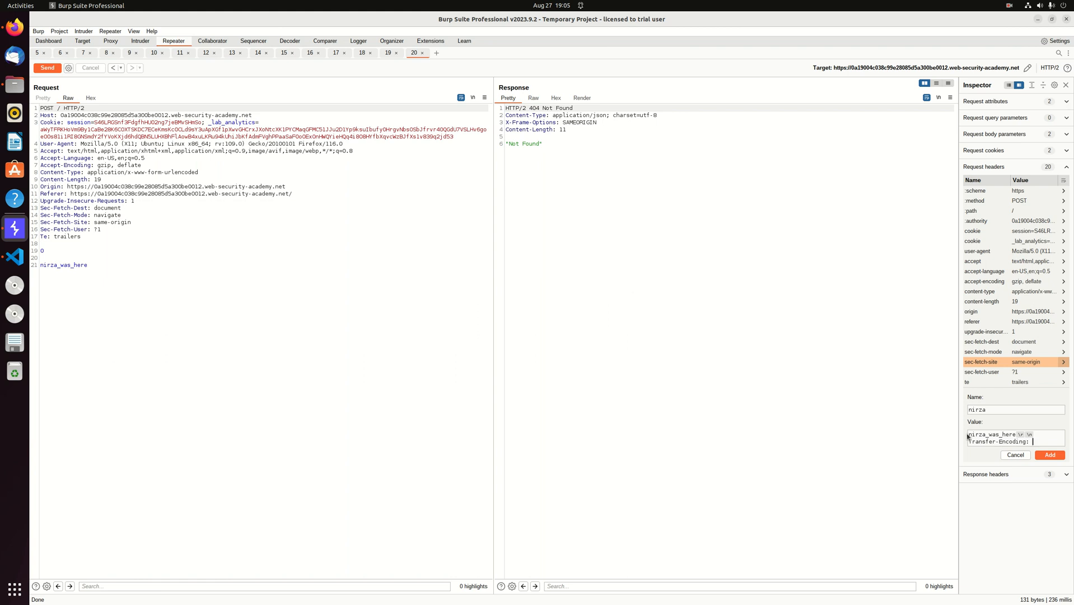
{"action": "type", "text": "chunked"}
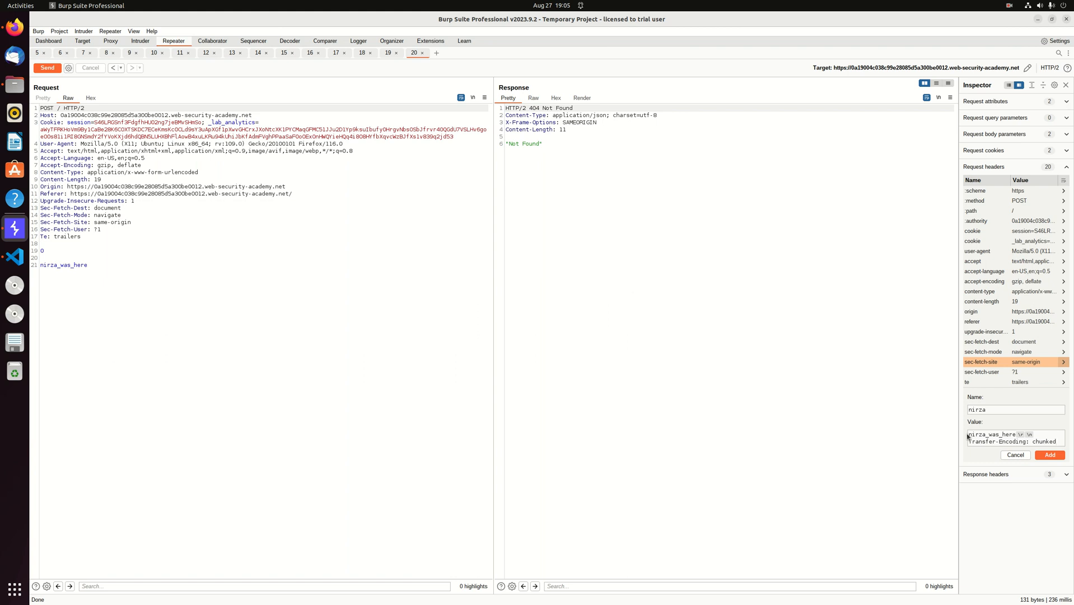
{"action": "mouse_move", "coordinate": [952, 446]}
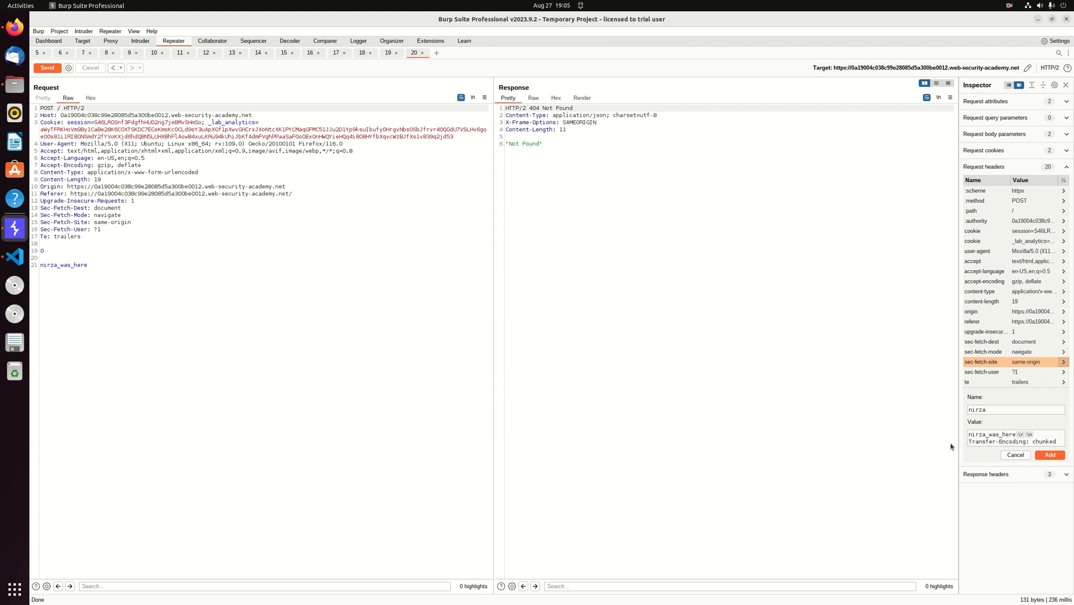
{"action": "mouse_move", "coordinate": [1026, 445]}
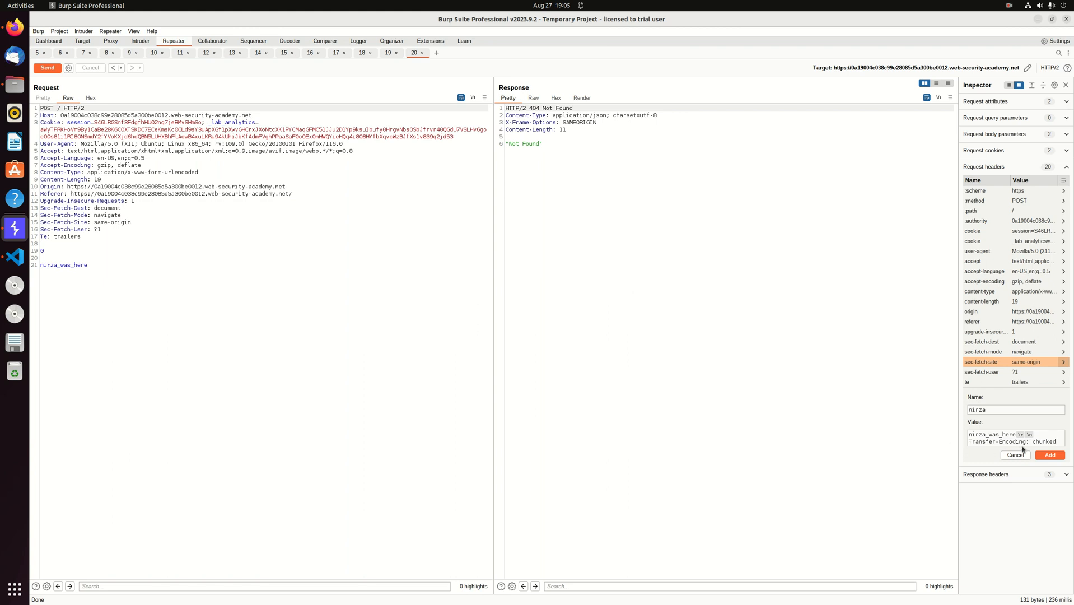
{"action": "mouse_move", "coordinate": [971, 466]}
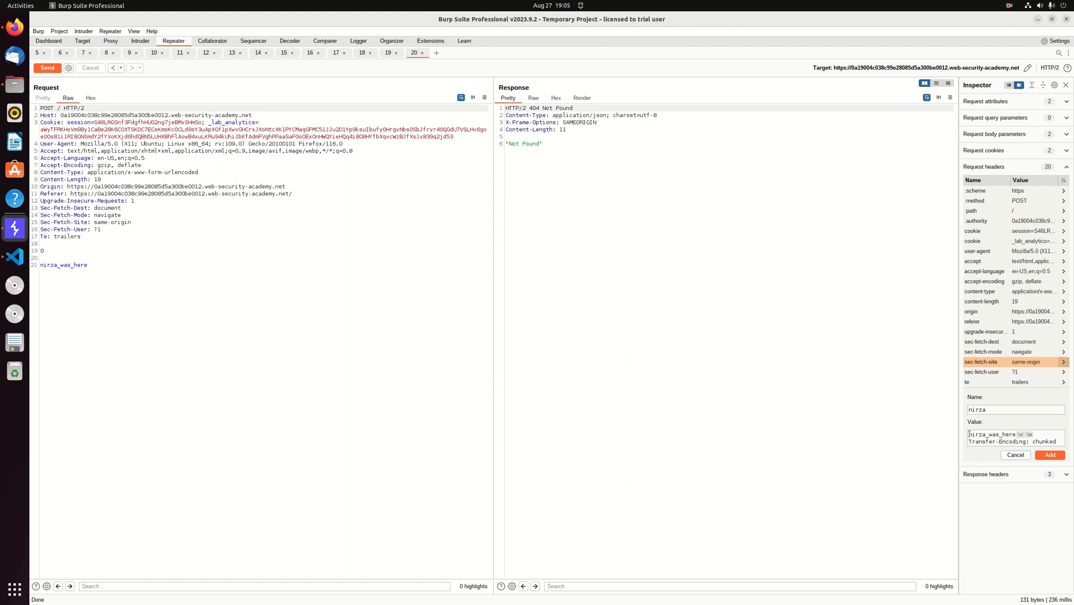
{"action": "mouse_move", "coordinate": [396, 296]}
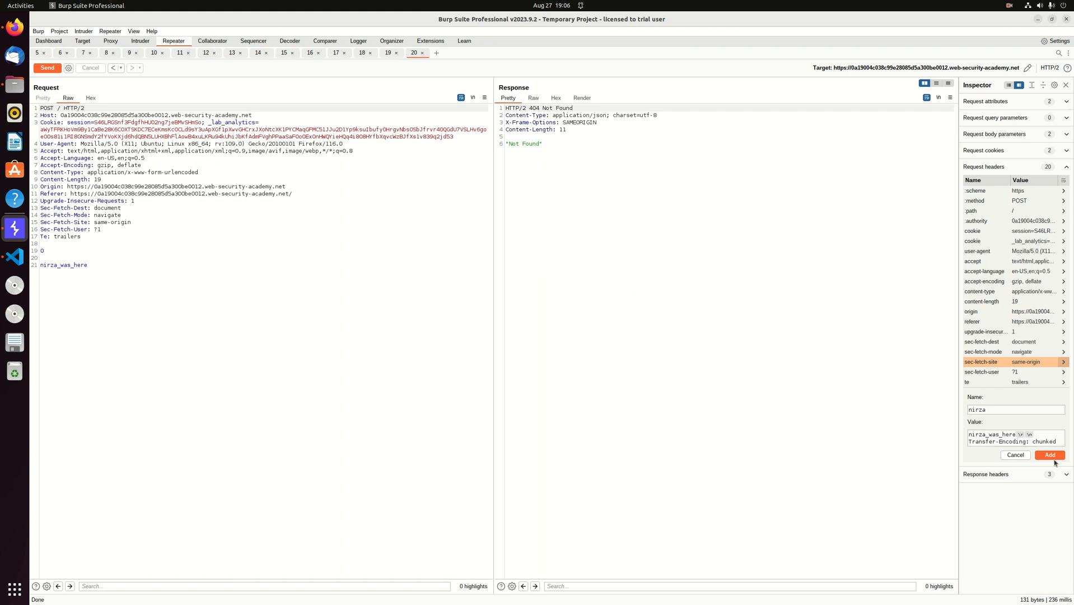
{"action": "left_click", "coordinate": [1048, 454]}
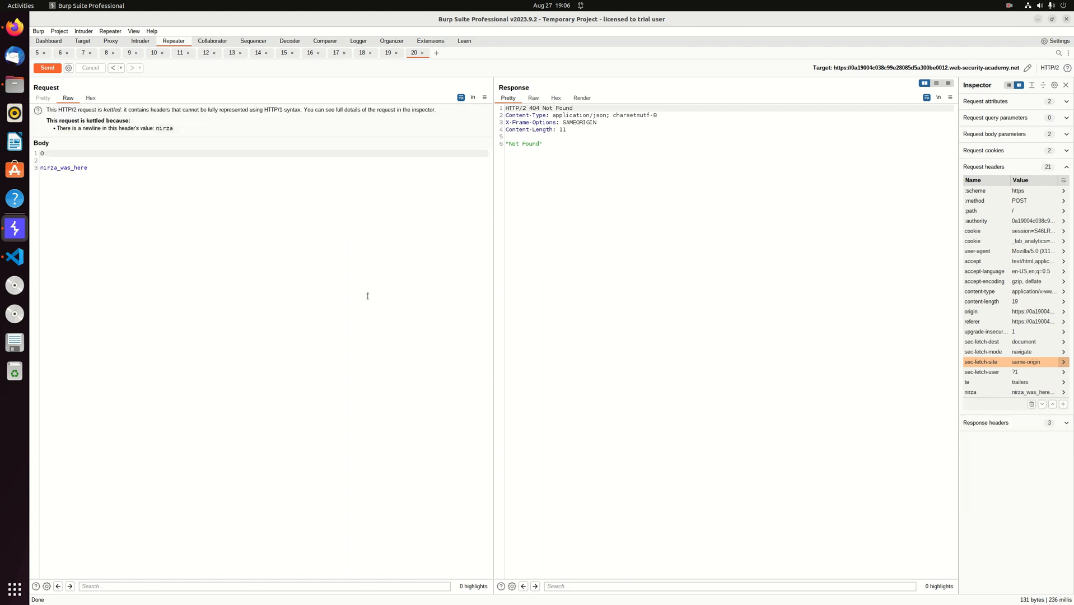
- Send the CRLF-injected request with body 0 and nirza_was_here, getting 404 Not Found, then view proxy history
{"action": "left_click", "coordinate": [47, 67]}
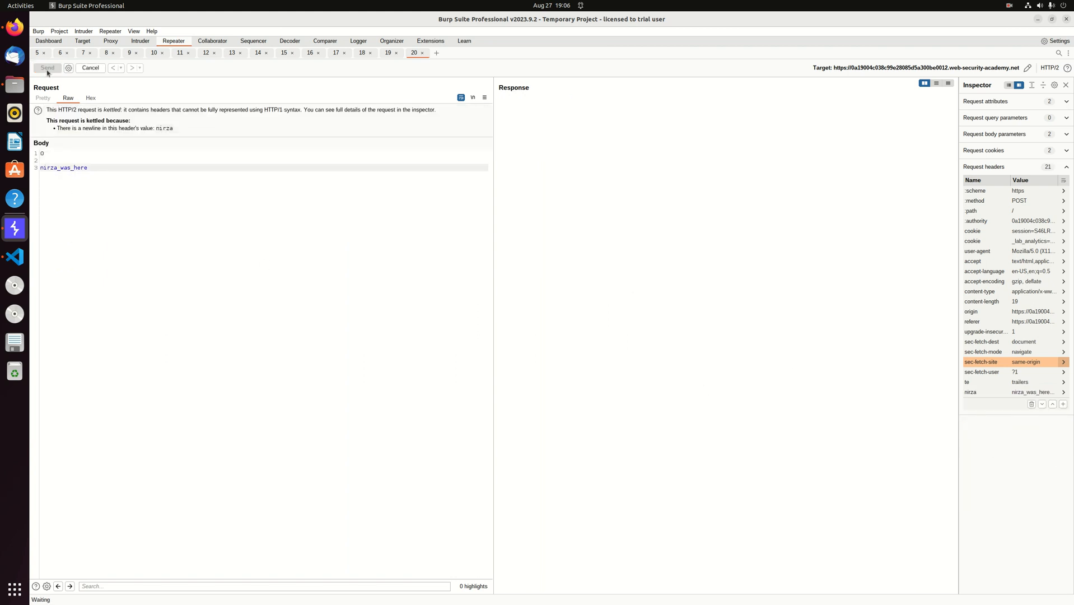
{"action": "left_click", "coordinate": [87, 167]}
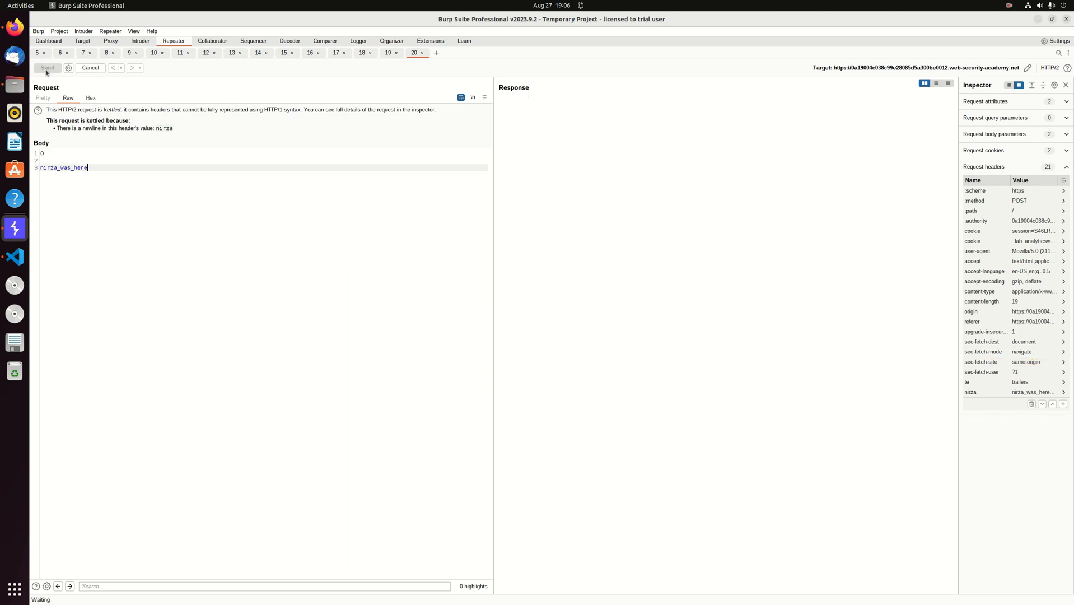
{"action": "left_click", "coordinate": [47, 67]}
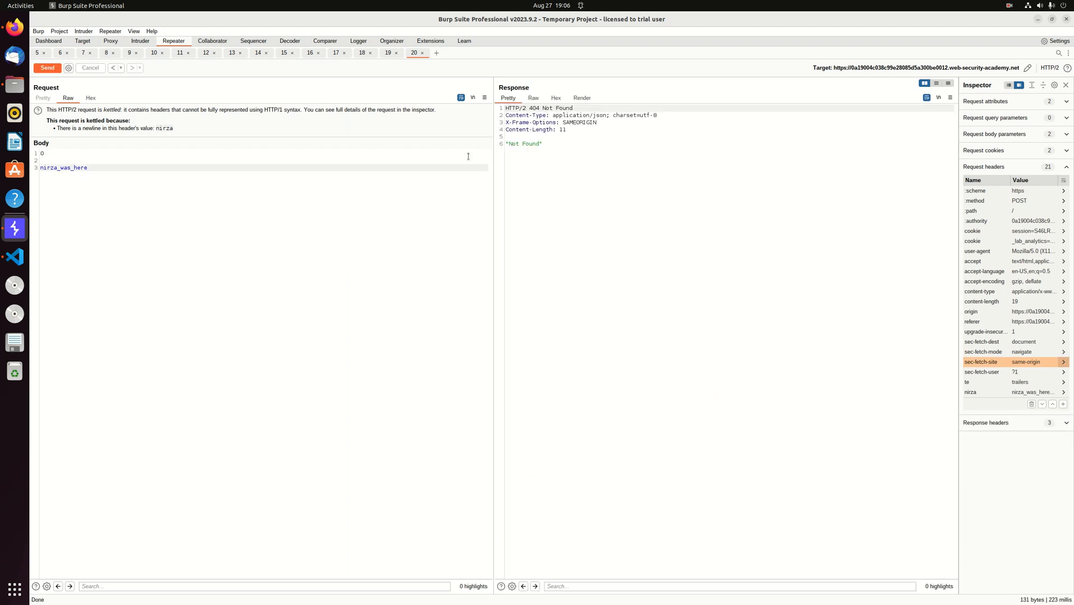
{"action": "mouse_move", "coordinate": [794, 247]}
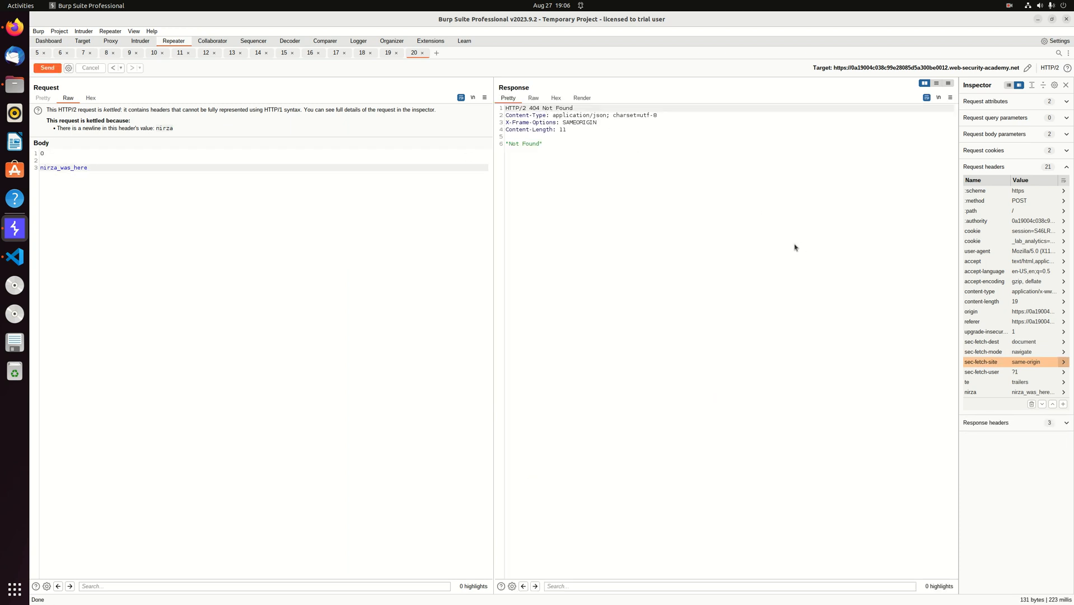
{"action": "mouse_move", "coordinate": [1000, 365]}
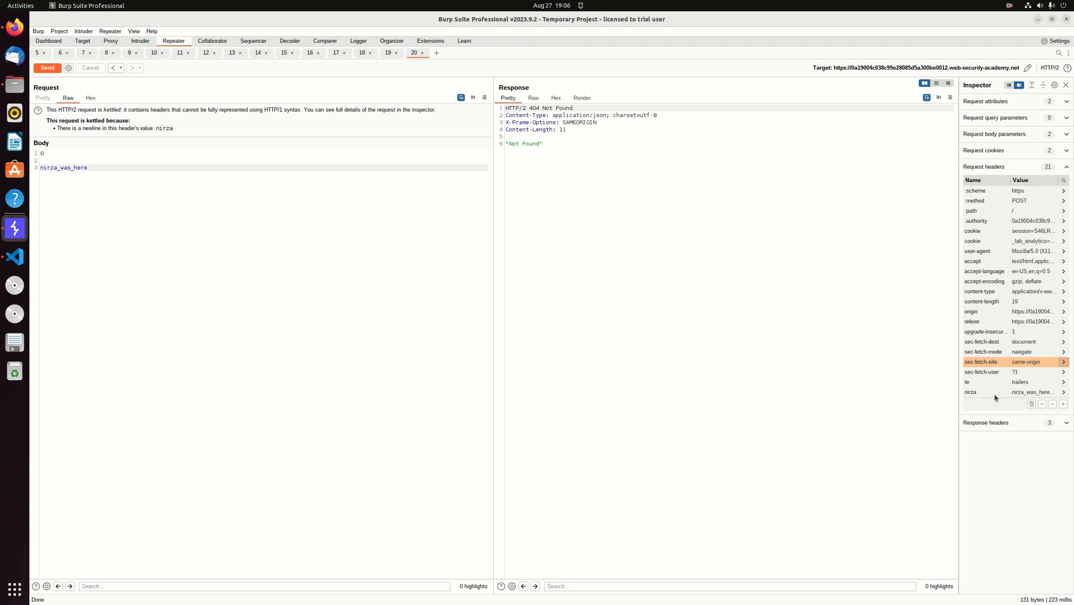
{"action": "mouse_move", "coordinate": [909, 441]}
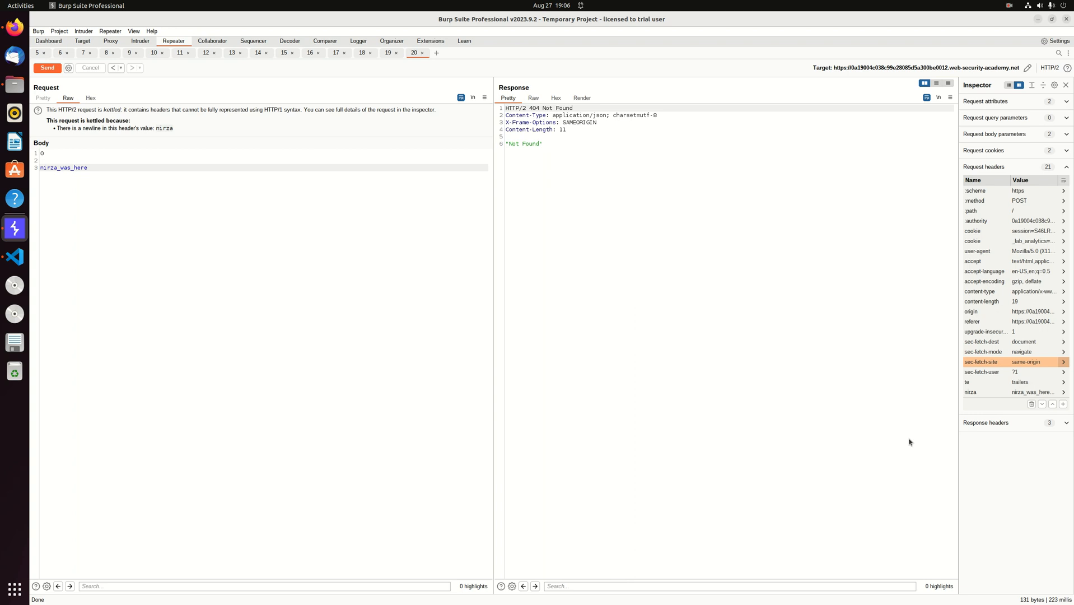
{"action": "mouse_move", "coordinate": [890, 435]}
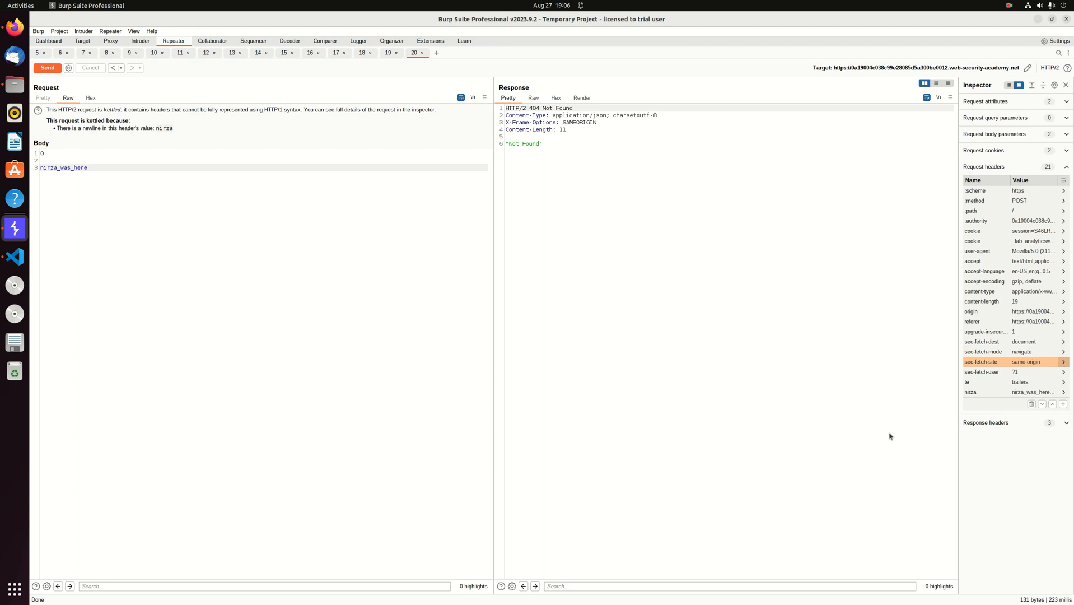
{"action": "left_click", "coordinate": [110, 40]}
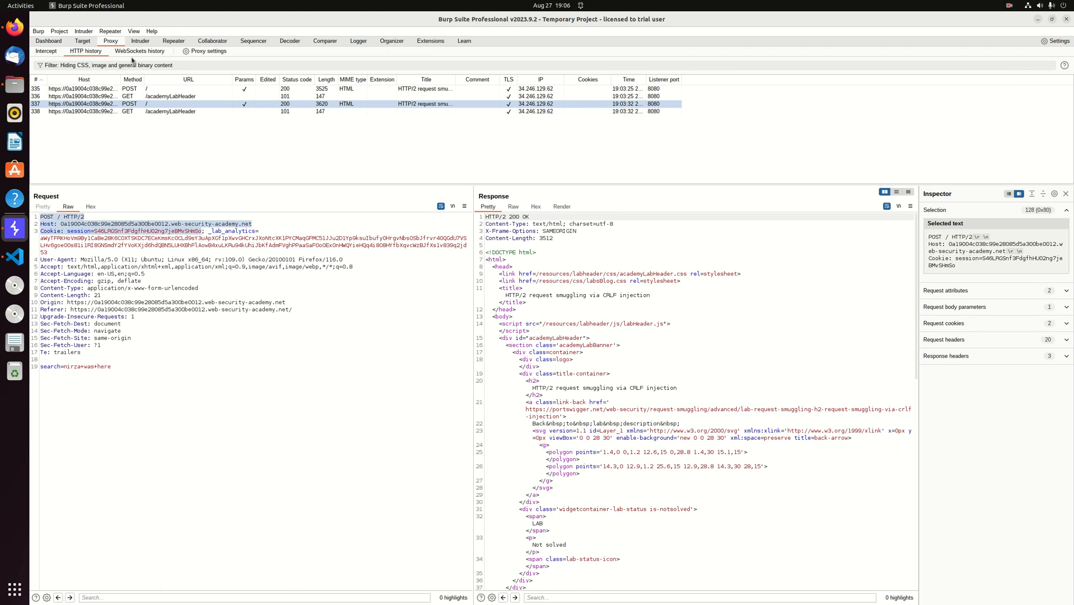
- Return to the Repeater smuggling request to paste the copied POST line, Host and Cookie
{"action": "left_click", "coordinate": [172, 40]}
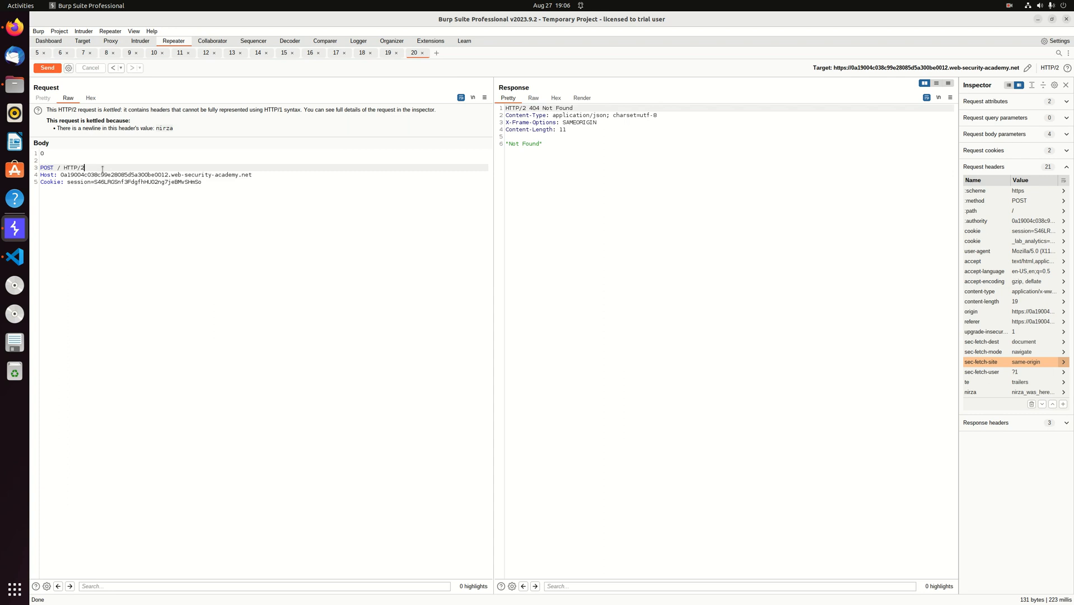
- Make the smuggled request HTTP/1.1 and add a Content-Length: 1000 header after the cookie
{"action": "key", "text": "BackSpace"}
{"action": "type", "text": "1.1"}
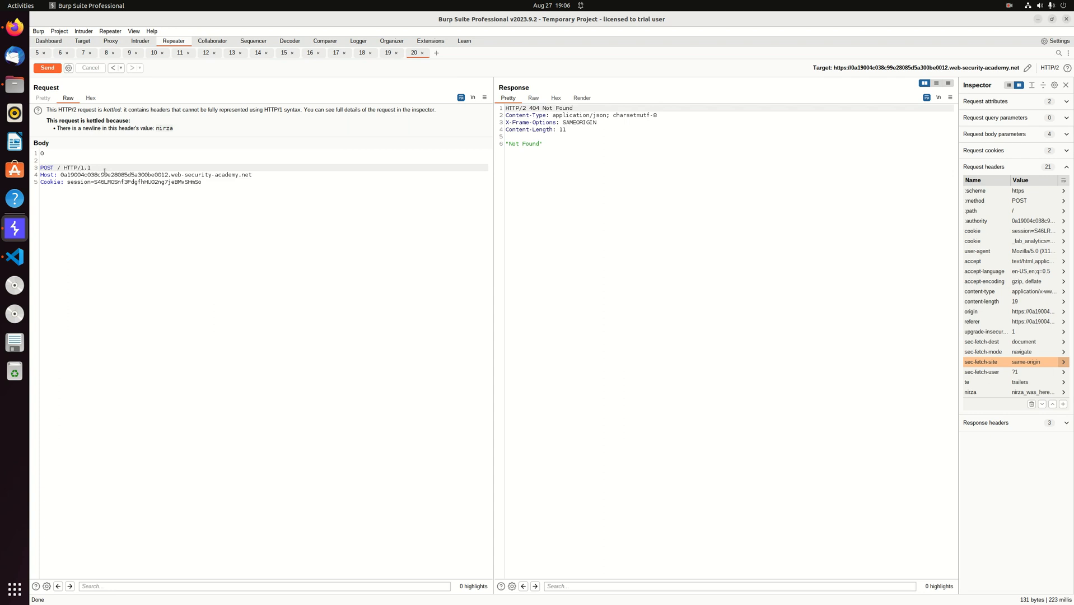
{"action": "left_click", "coordinate": [984, 101]}
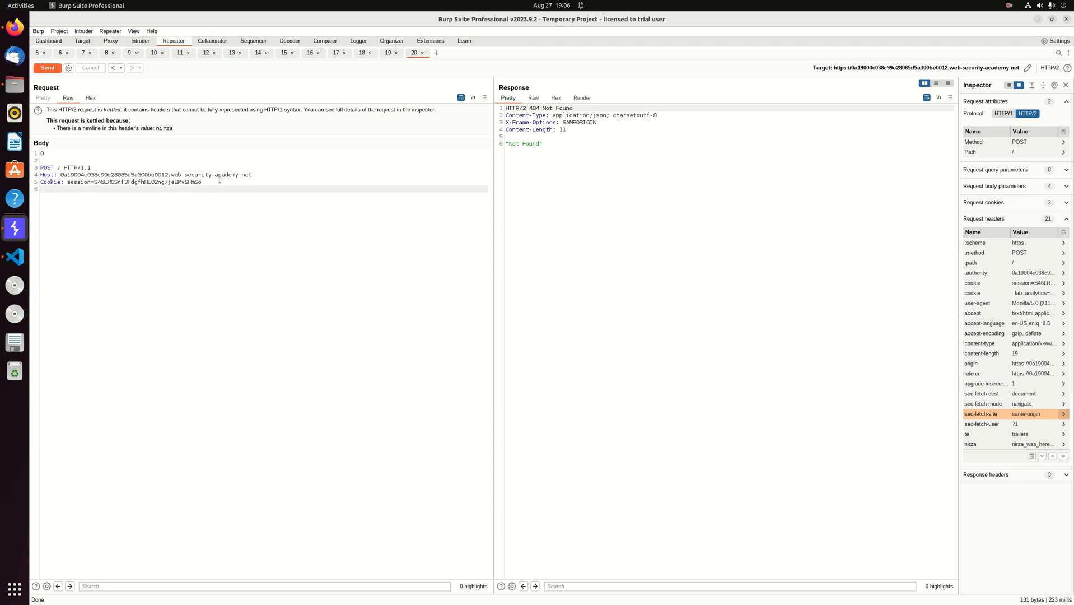
{"action": "type", "text": "Content-"}
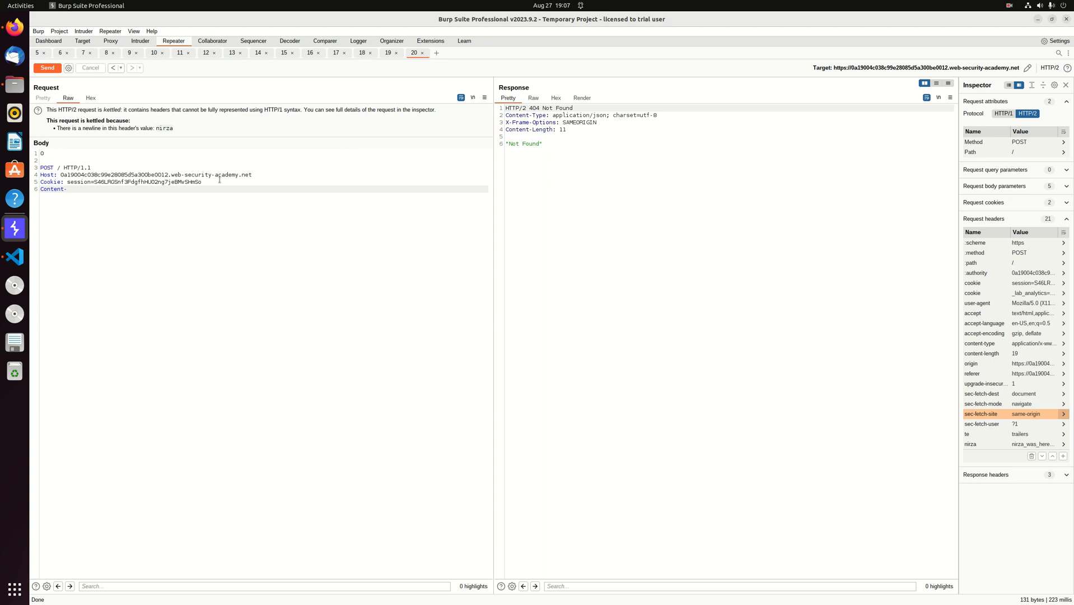
{"action": "type", "text": "Length:"}
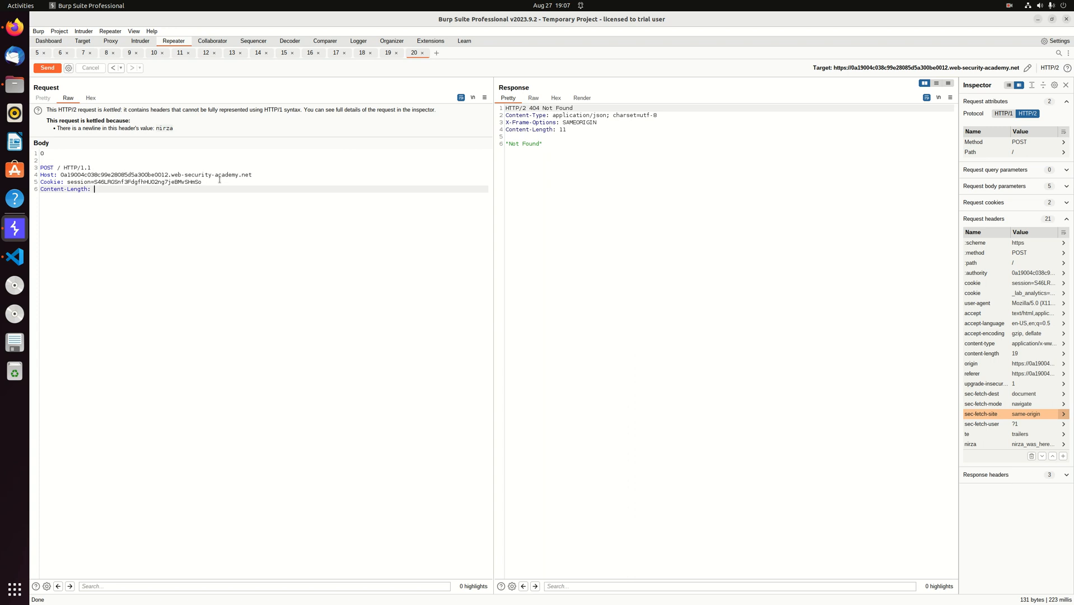
{"action": "type", "text": "1000"}
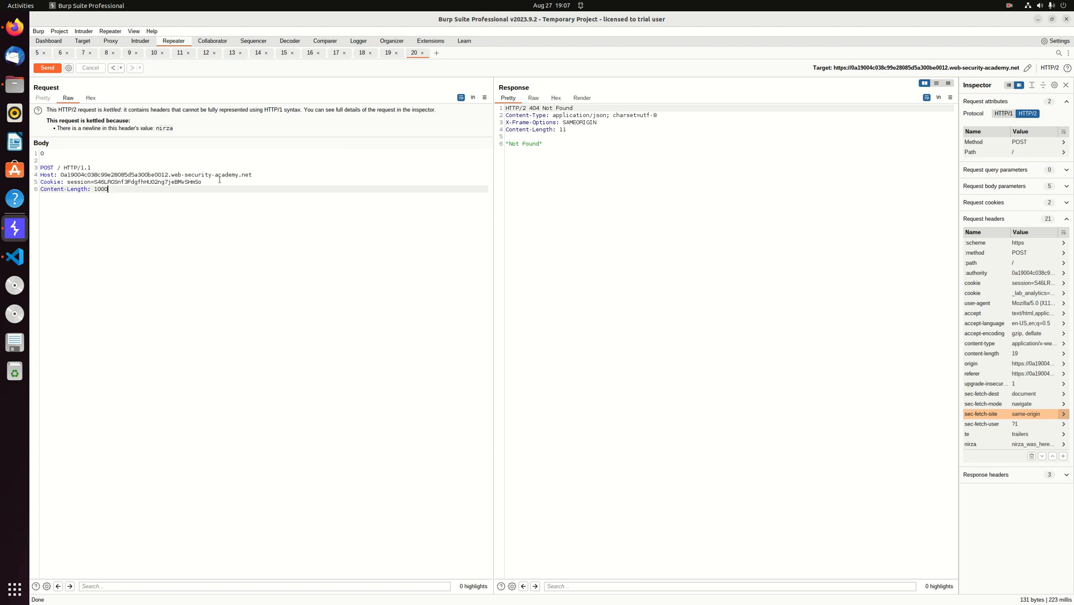
- Append a search= body parameter and send the smuggling request to the lab
{"action": "type", "text": "search=n"}
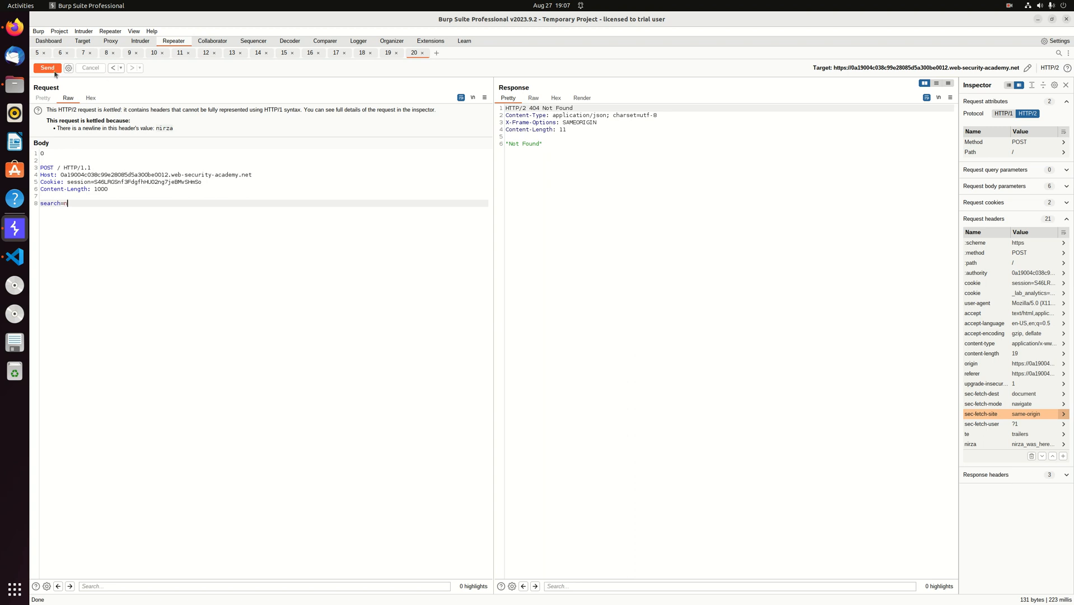
{"action": "left_click", "coordinate": [48, 67]}
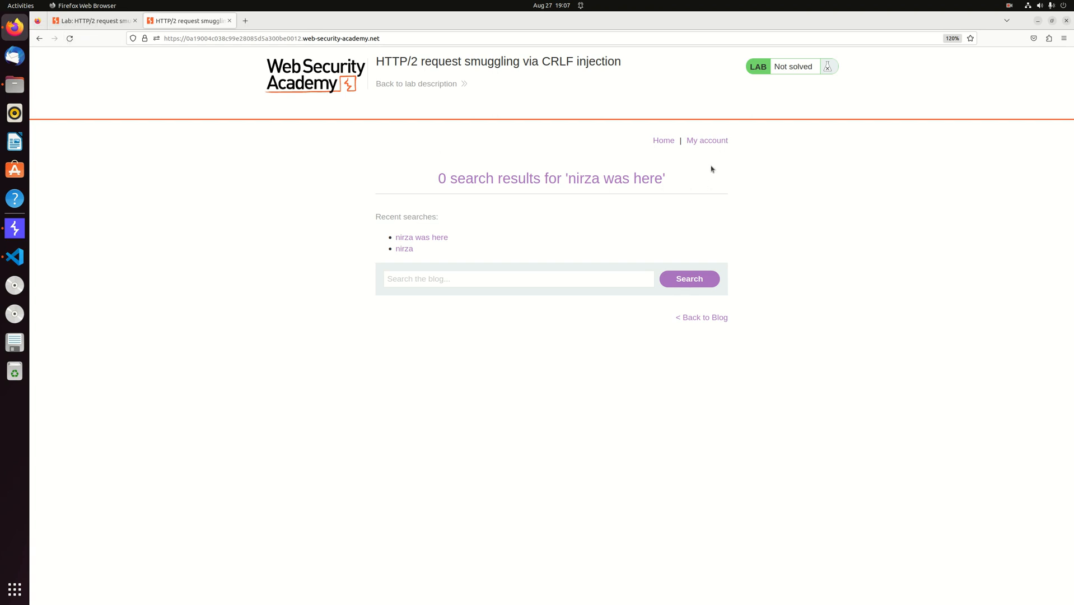
- Reload and resubmit the search twice, then select the victim's session cookie value from Recent searches
{"action": "left_click", "coordinate": [70, 39]}
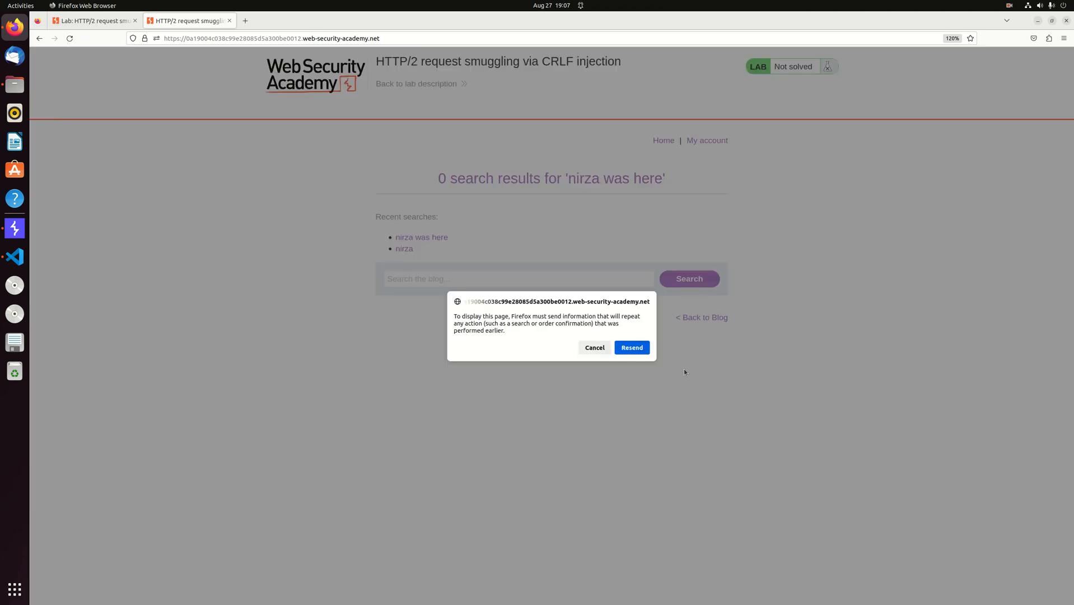
{"action": "left_click", "coordinate": [631, 348]}
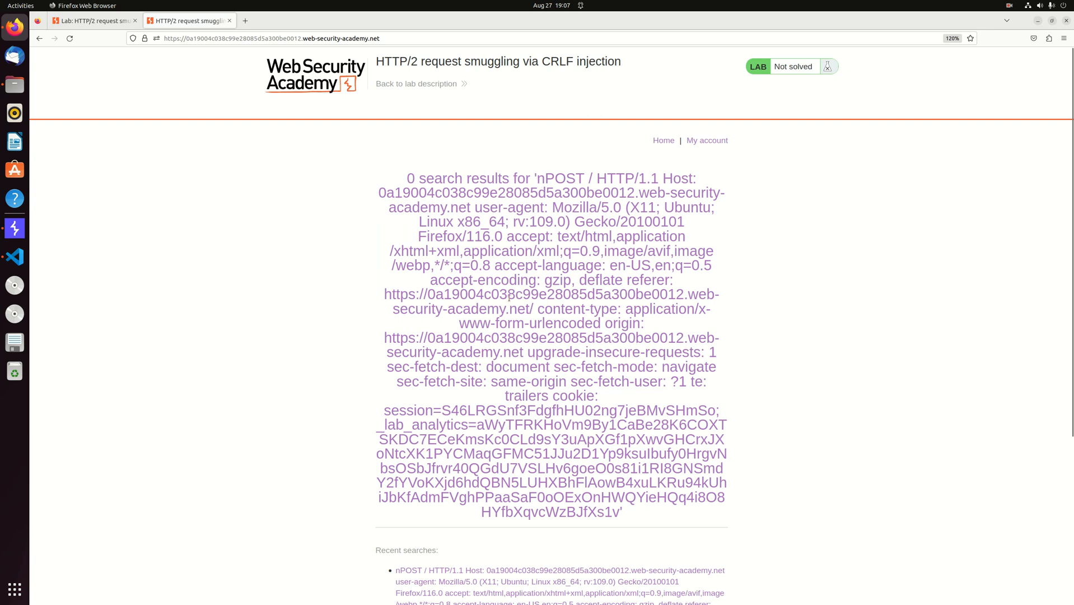
{"action": "mouse_move", "coordinate": [77, 259]}
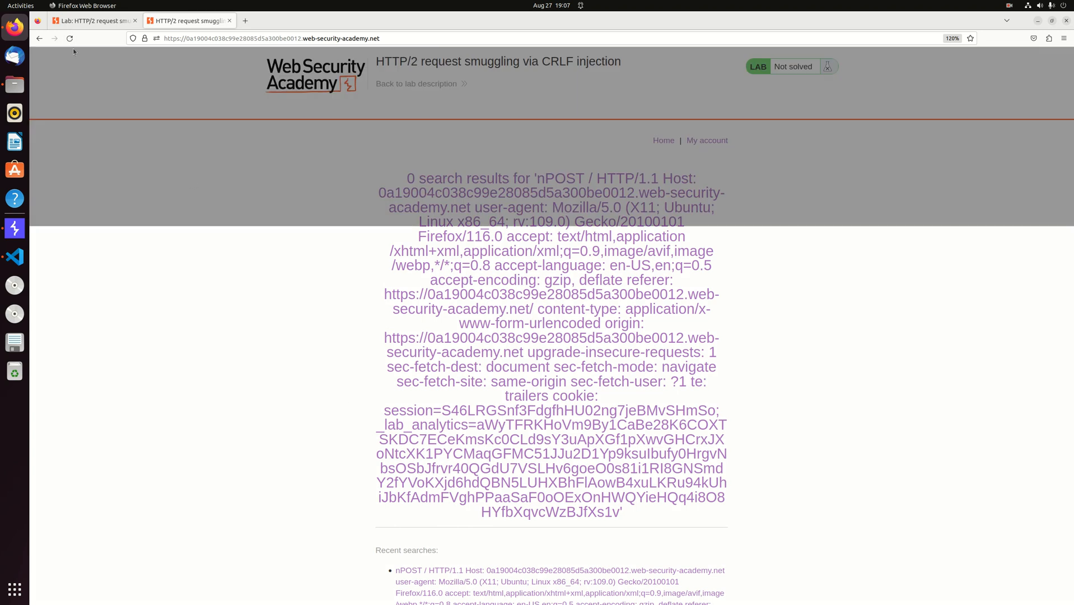
{"action": "left_click", "coordinate": [69, 38]}
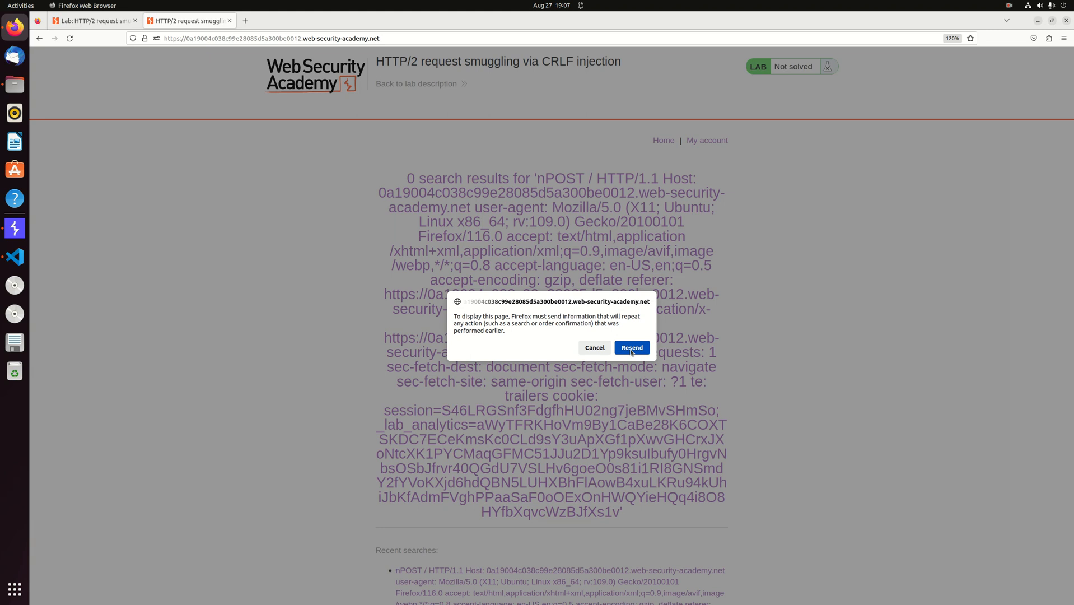
{"action": "left_click", "coordinate": [631, 347]}
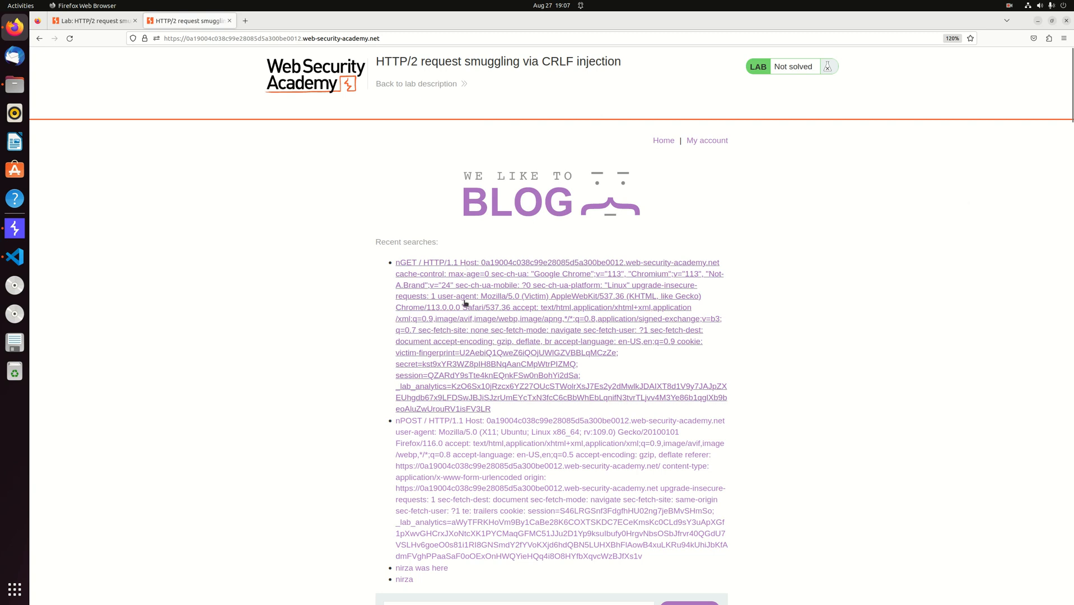
{"action": "mouse_move", "coordinate": [444, 261]}
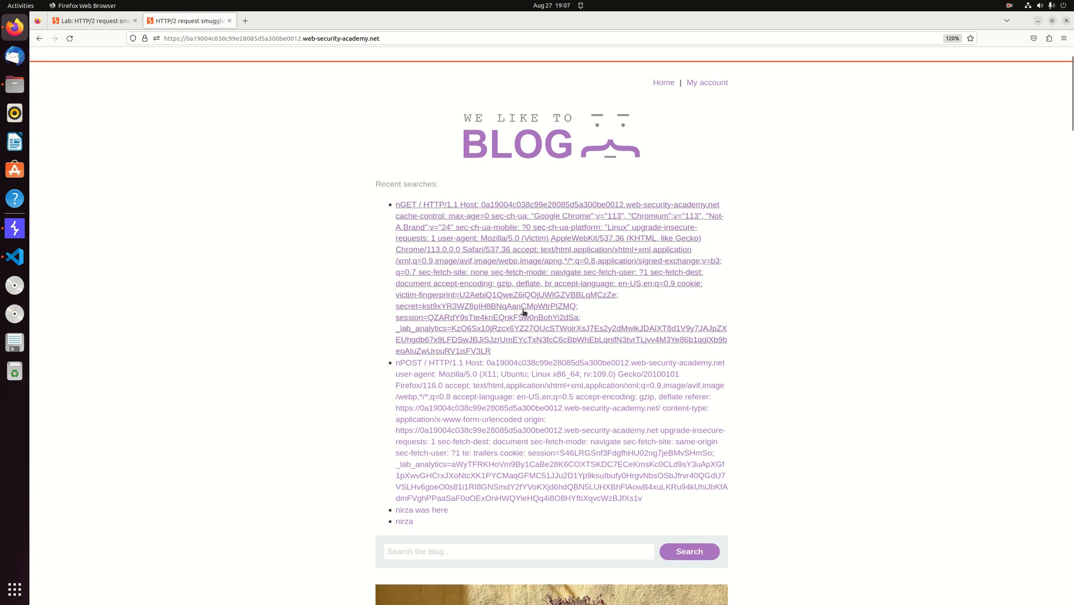
{"action": "left_click_drag", "start_coordinate": [440, 317], "coordinate": [583, 317]}
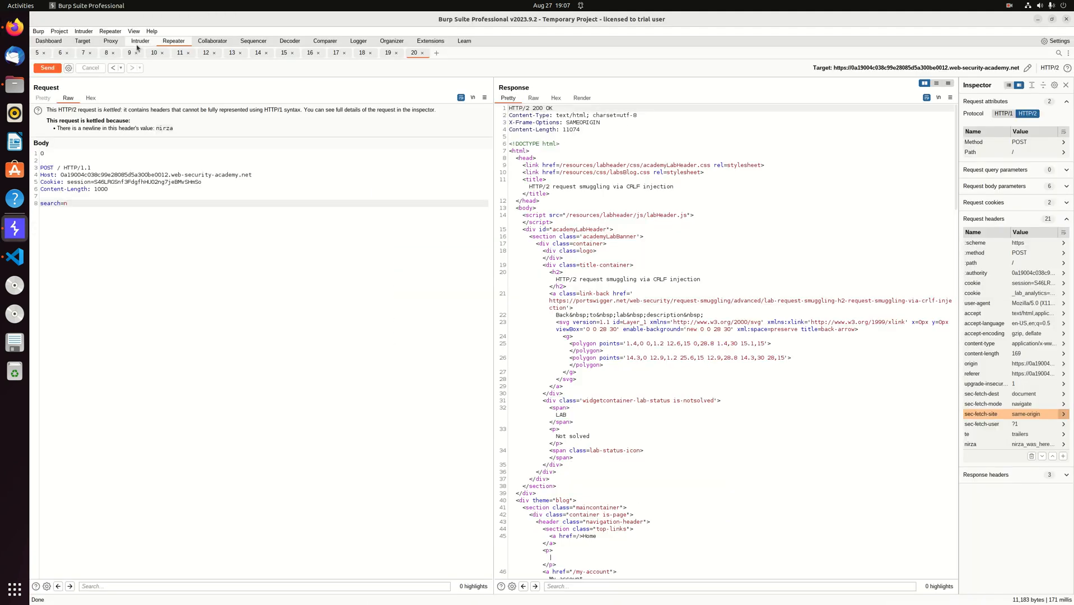
- Send the GET / request from HTTP history to Repeater with the victim's session cookie substituted
{"action": "left_click", "coordinate": [110, 41]}
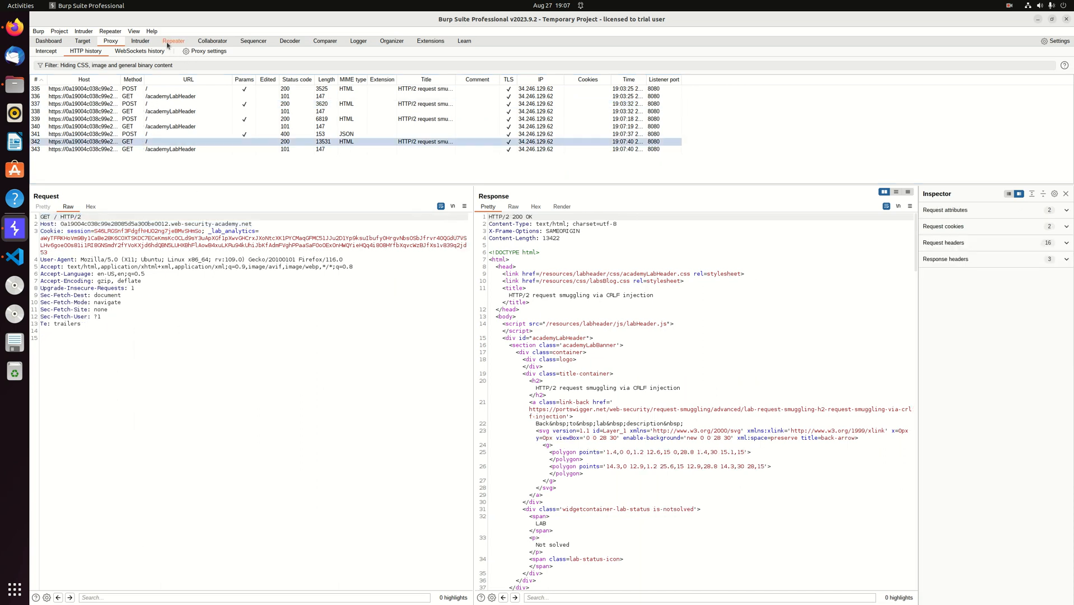
{"action": "left_click", "coordinate": [174, 40]}
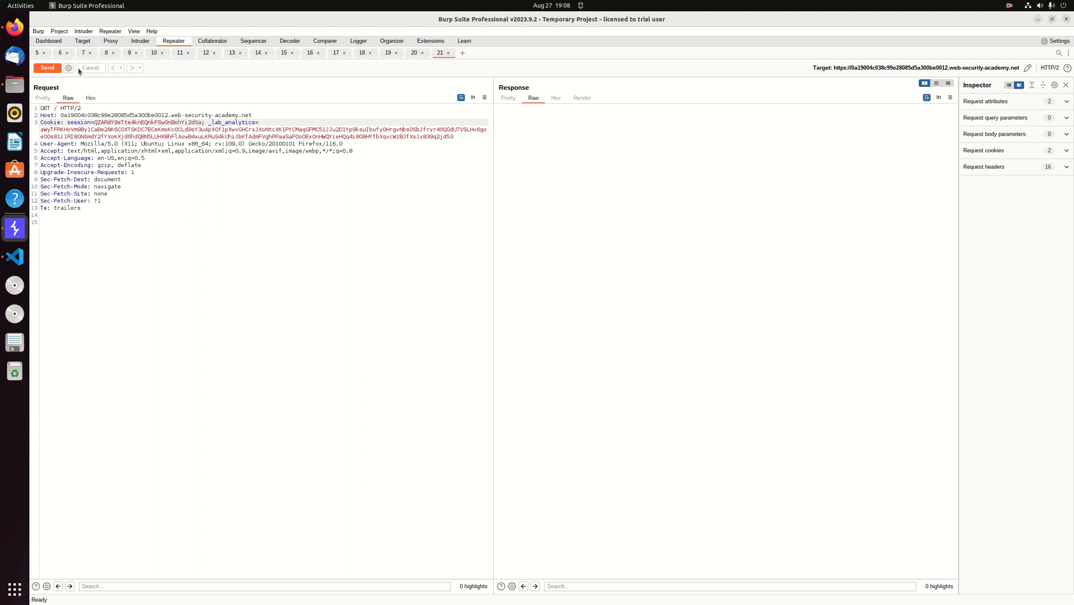
- Send the victim-cookie GET / request, render the 200 OK blog homepage, and resend it
{"action": "left_click", "coordinate": [47, 69]}
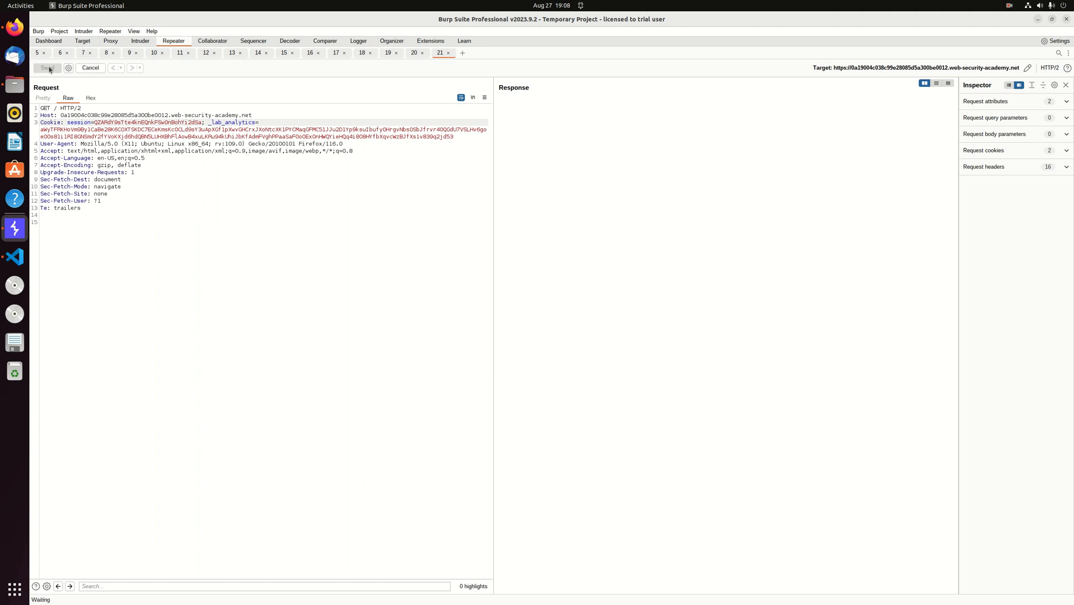
{"action": "left_click", "coordinate": [47, 68]}
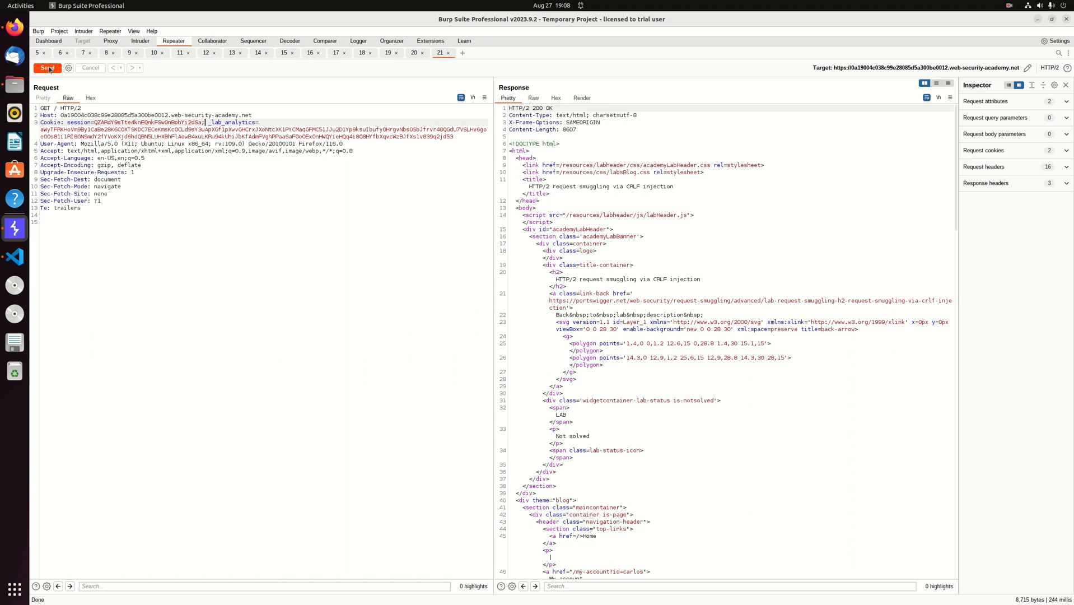
{"action": "left_click", "coordinate": [47, 68]}
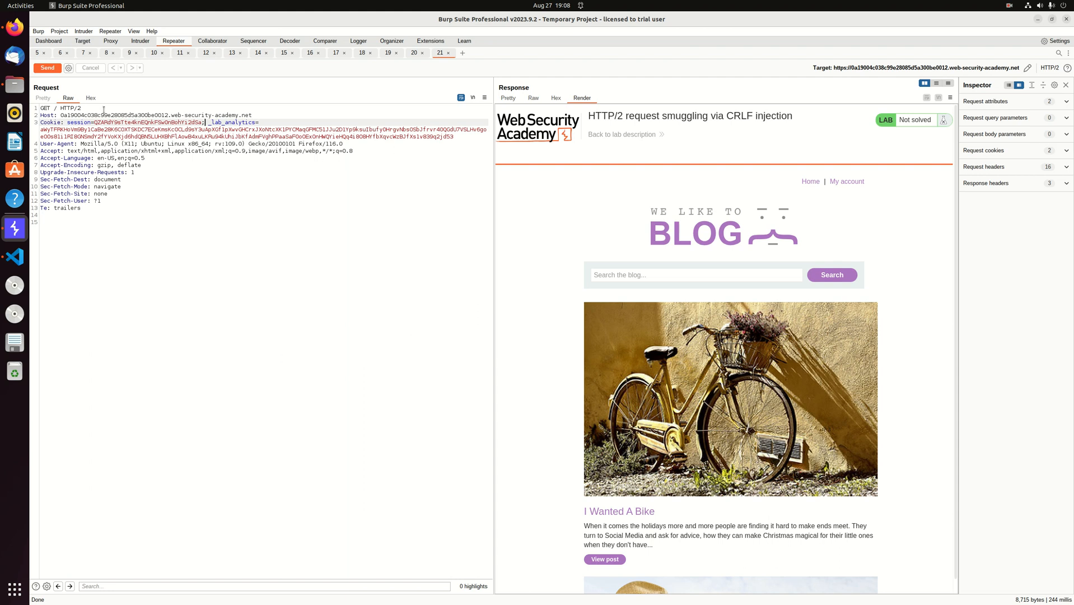
{"action": "left_click", "coordinate": [47, 68]}
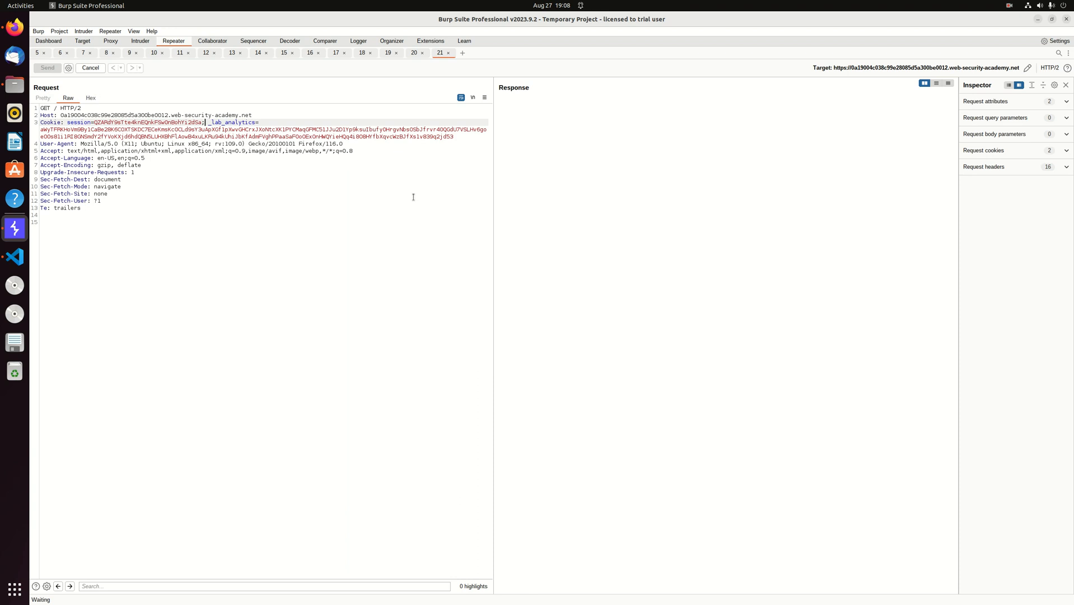
{"action": "mouse_move", "coordinate": [414, 199]}
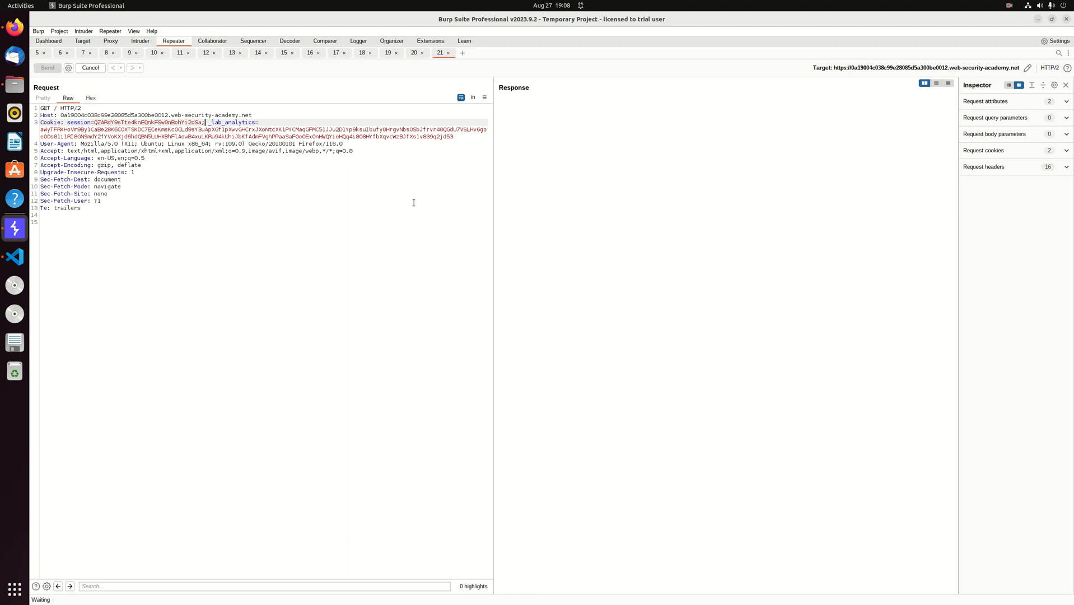